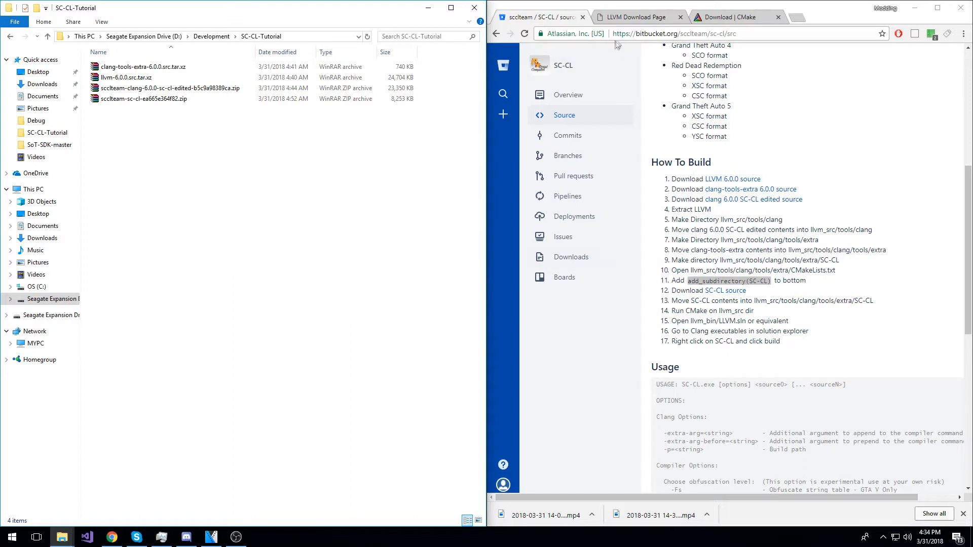
Step: Extract the four downloaded archives into their own folders
{"action": "left_click", "coordinate": [674, 33]}
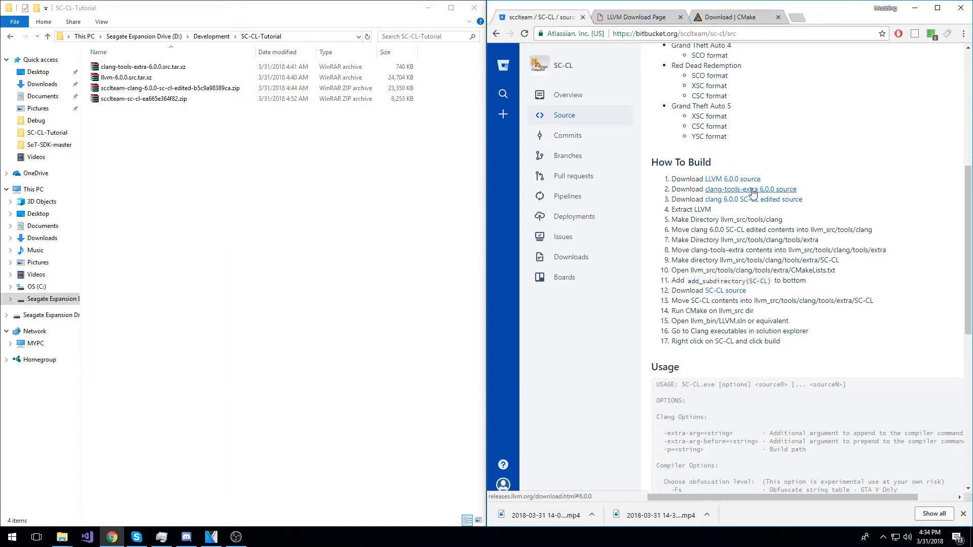
{"action": "mouse_move", "coordinate": [760, 197]}
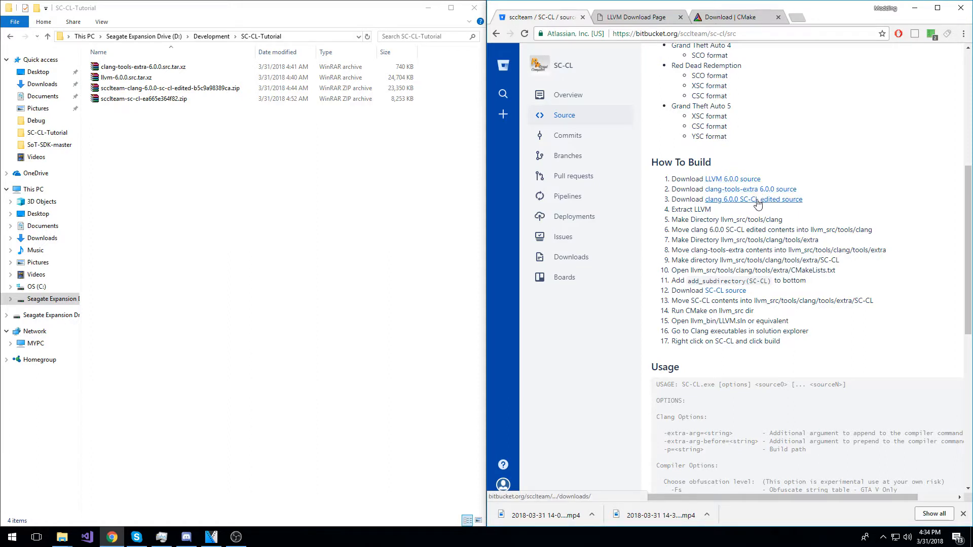
{"action": "mouse_move", "coordinate": [754, 199]}
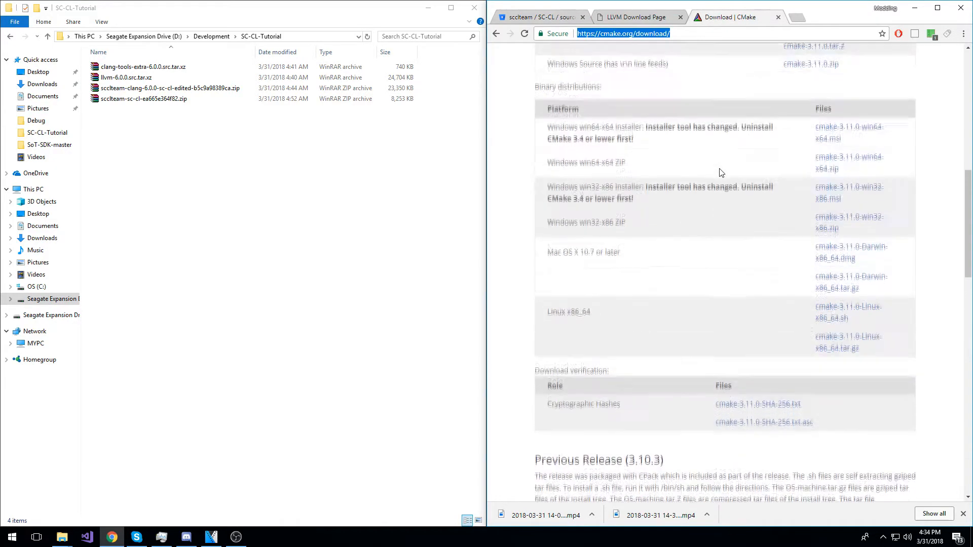
{"action": "left_click", "coordinate": [539, 17]}
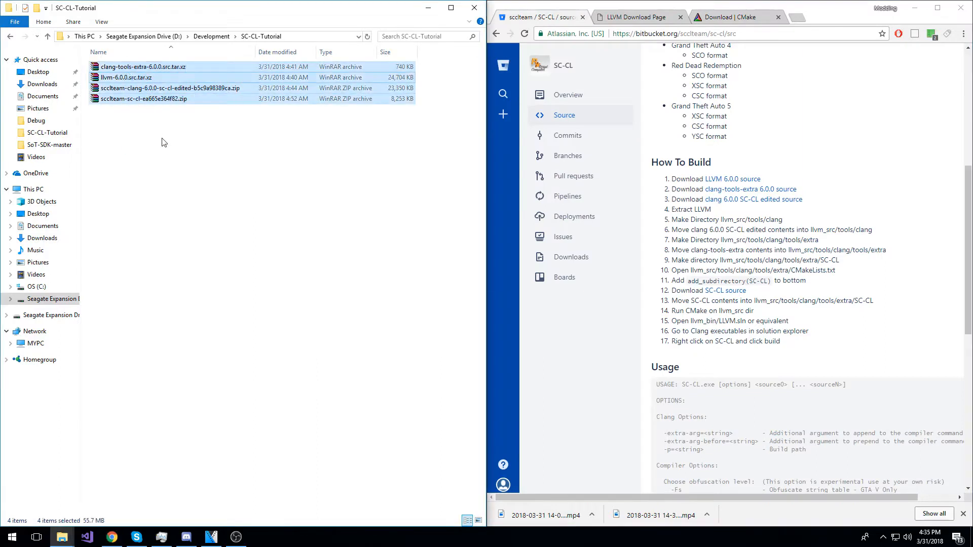
{"action": "right_click", "coordinate": [142, 66]}
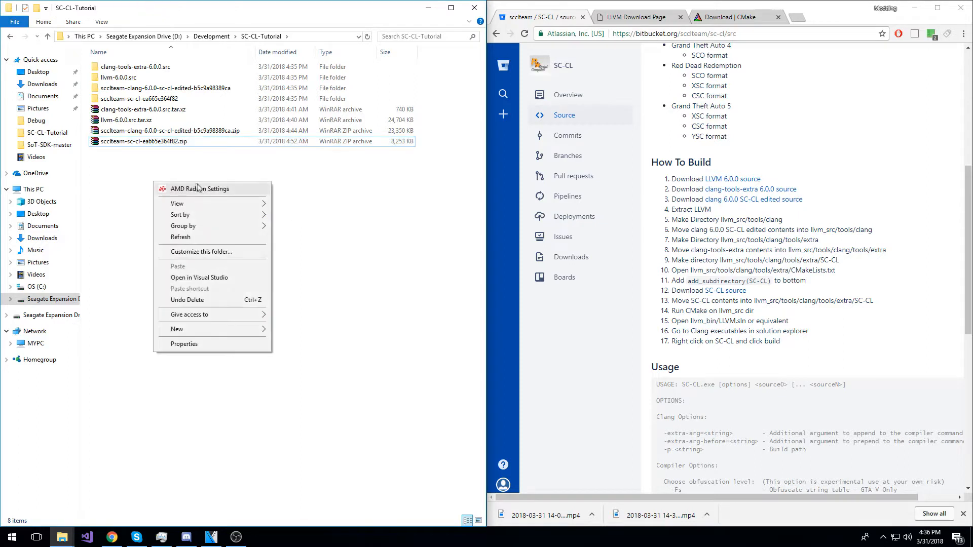
Step: Create a new folder named llvm-6.0.0.bin beside the extracted folders
{"action": "left_click", "coordinate": [177, 329]}
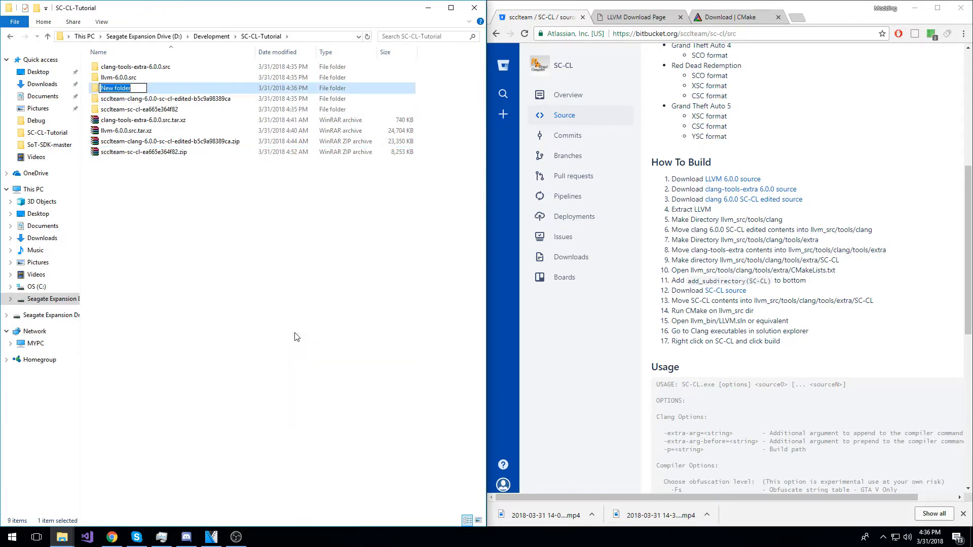
{"action": "type", "text": "llvm-6.0.0."}
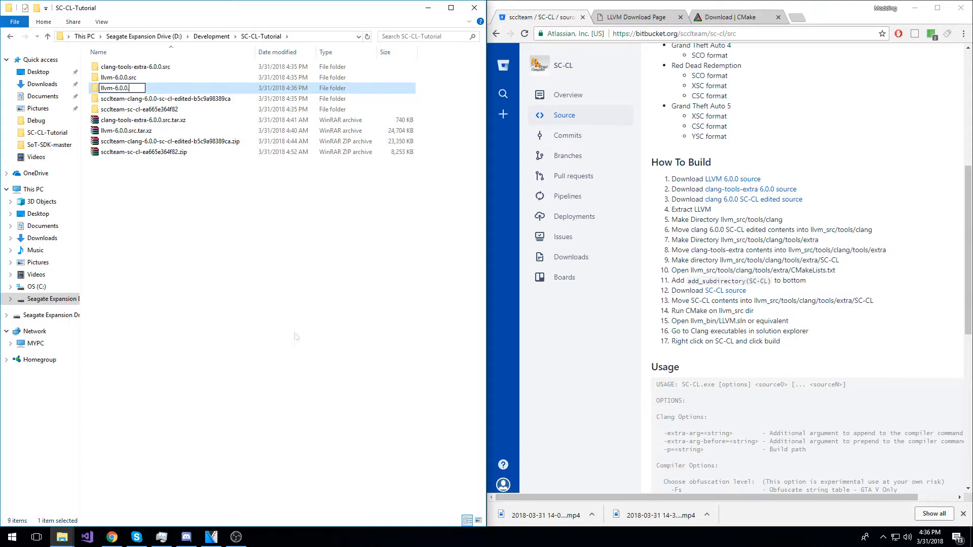
{"action": "key", "text": "enter"}
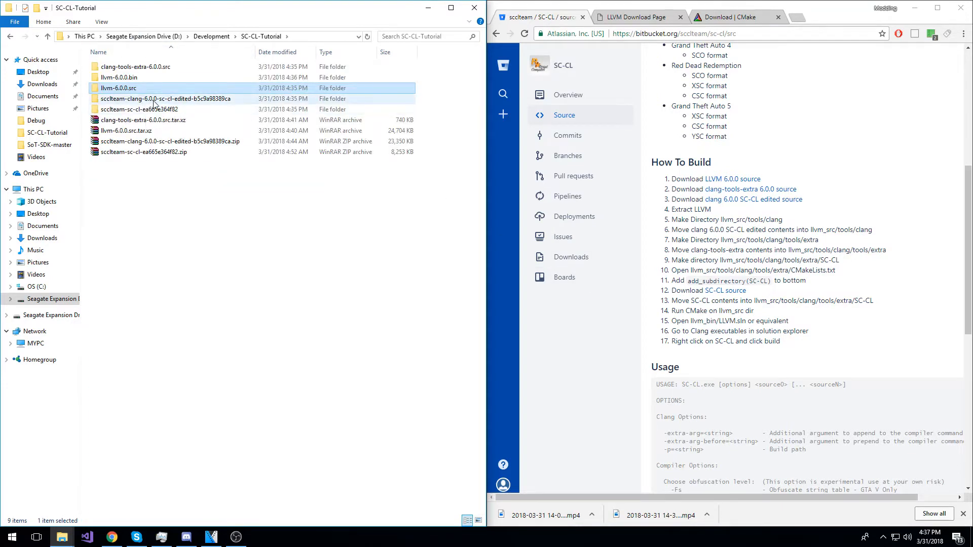
Step: Open the inner sccteam-clang edited folder and select all its clang sources for moving
{"action": "double_click", "coordinate": [166, 99]}
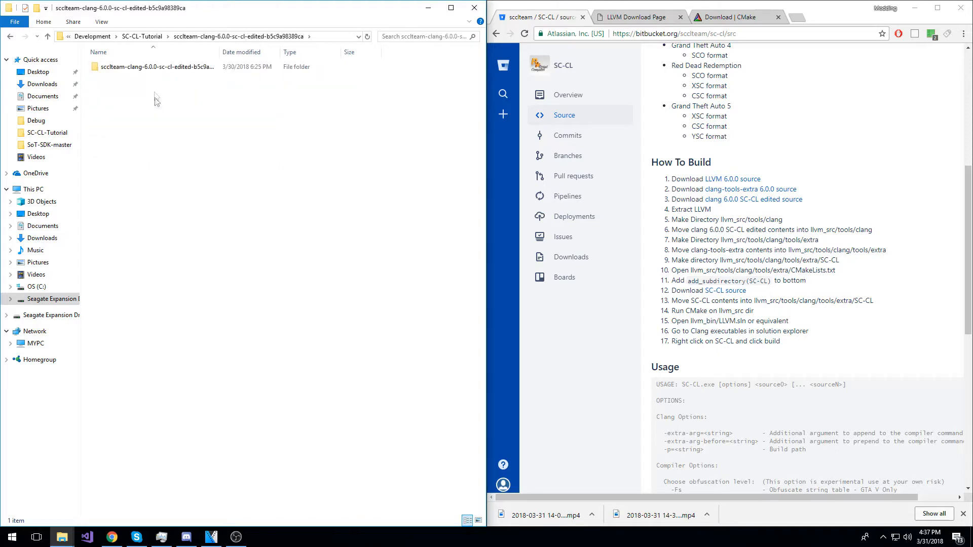
{"action": "double_click", "coordinate": [156, 66]}
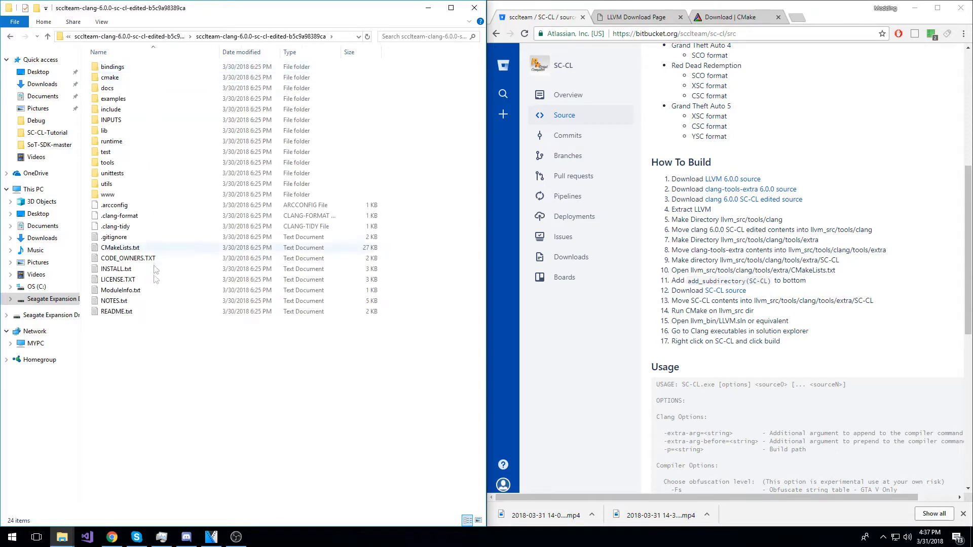
{"action": "key", "text": "ctrl+a"}
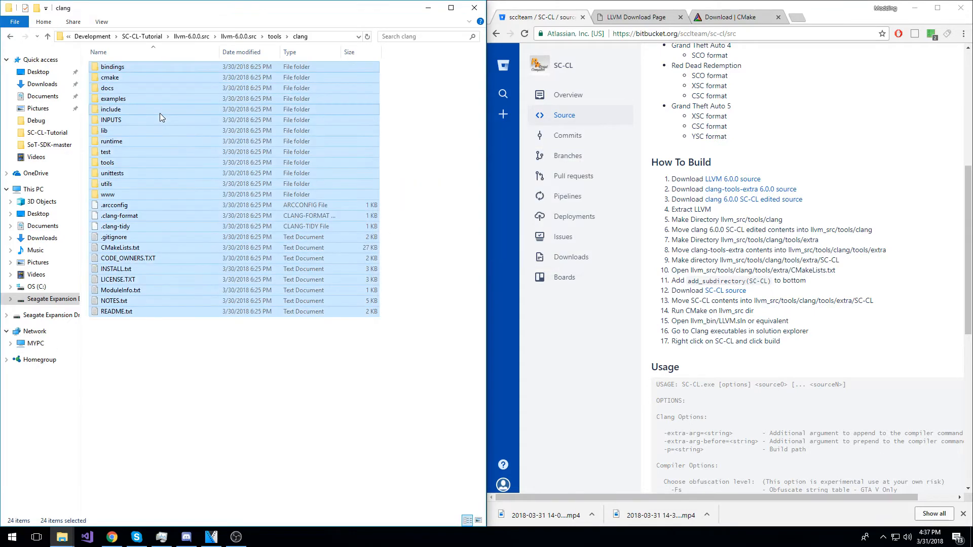
Step: Create a new folder named extra inside clang's tools folder
{"action": "left_click", "coordinate": [413, 172]}
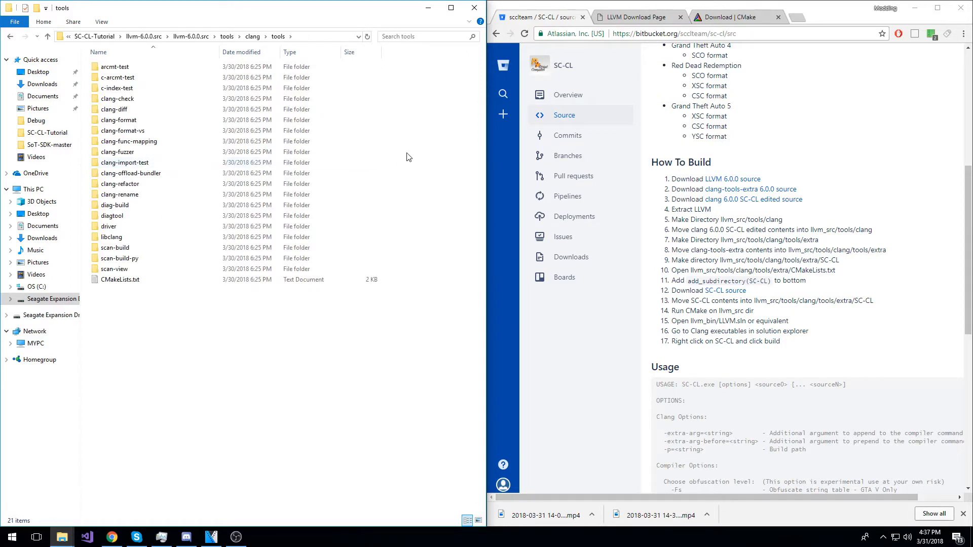
{"action": "right_click", "coordinate": [406, 157]}
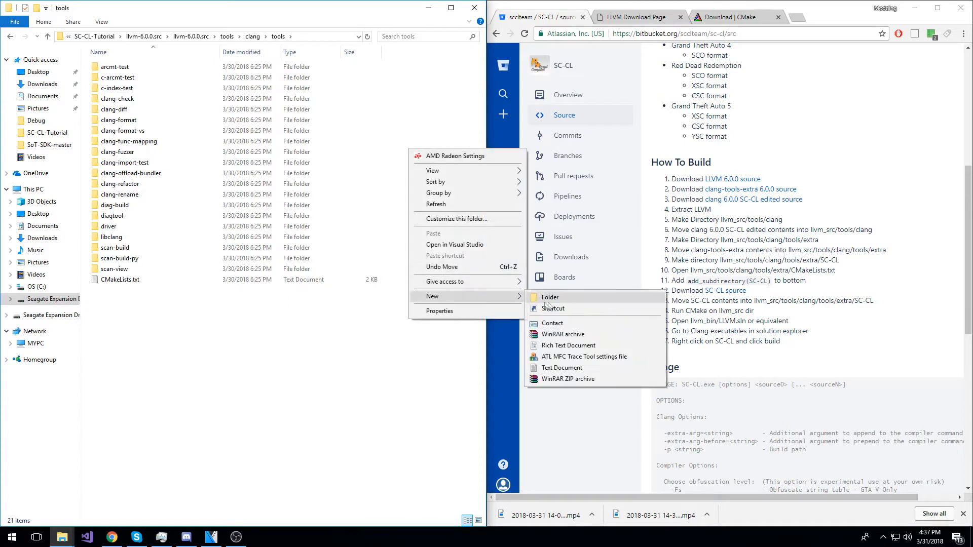
{"action": "left_click", "coordinate": [550, 296]}
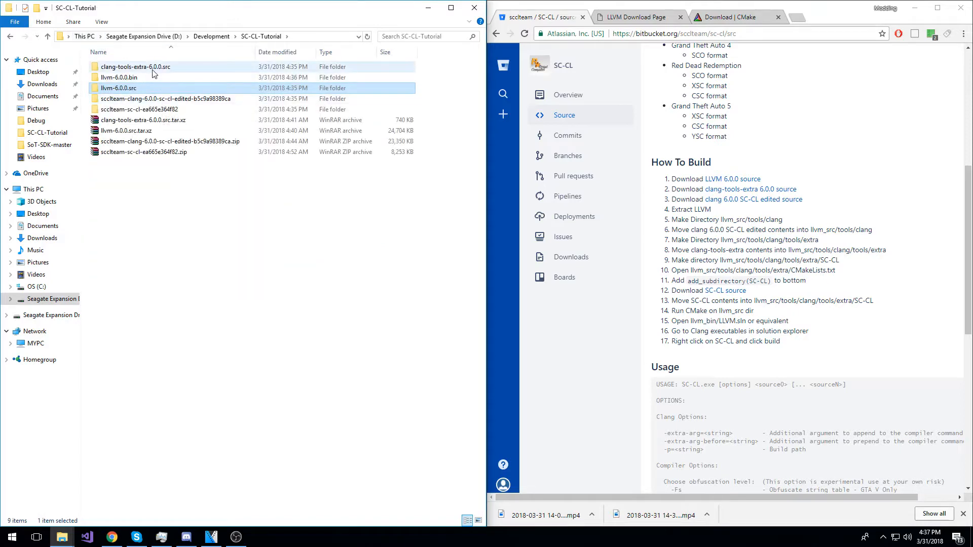
Step: Move the clang-tools-extra-6.0.0 contents into the new extra folder
{"action": "double_click", "coordinate": [135, 66]}
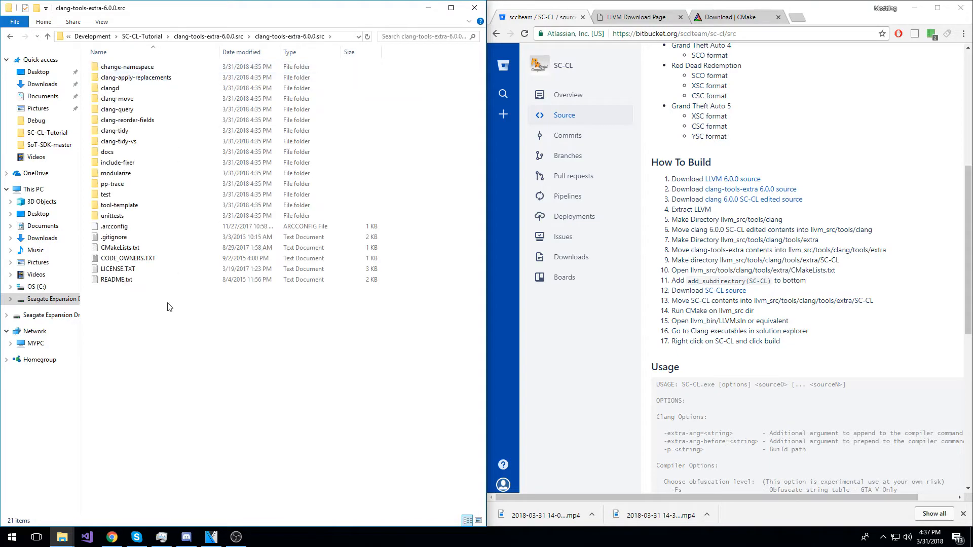
{"action": "left_click", "coordinate": [48, 36]}
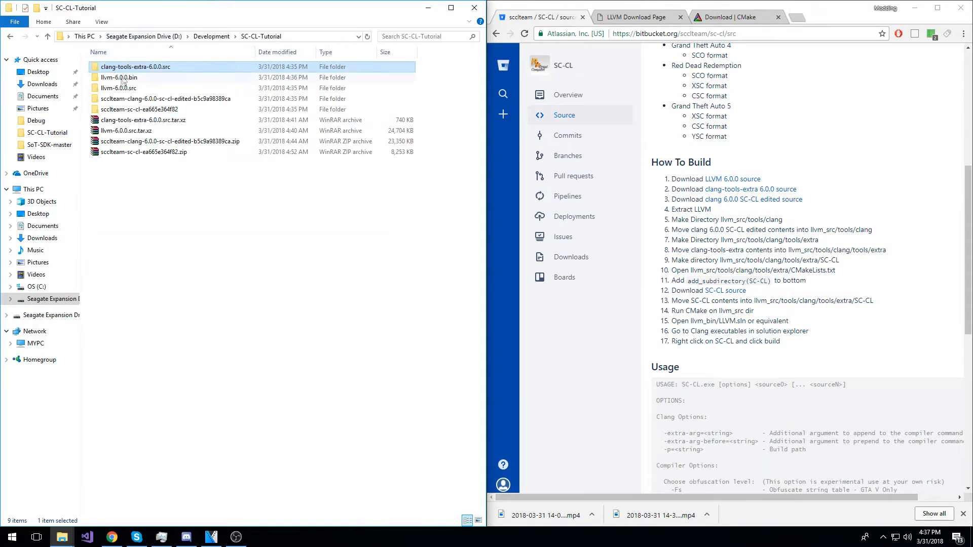
{"action": "double_click", "coordinate": [119, 88]}
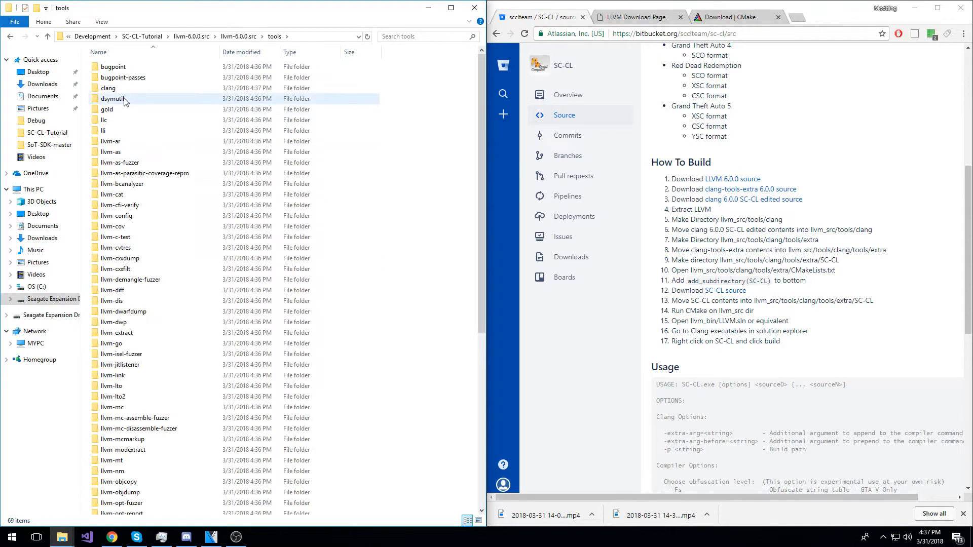
{"action": "double_click", "coordinate": [108, 88]}
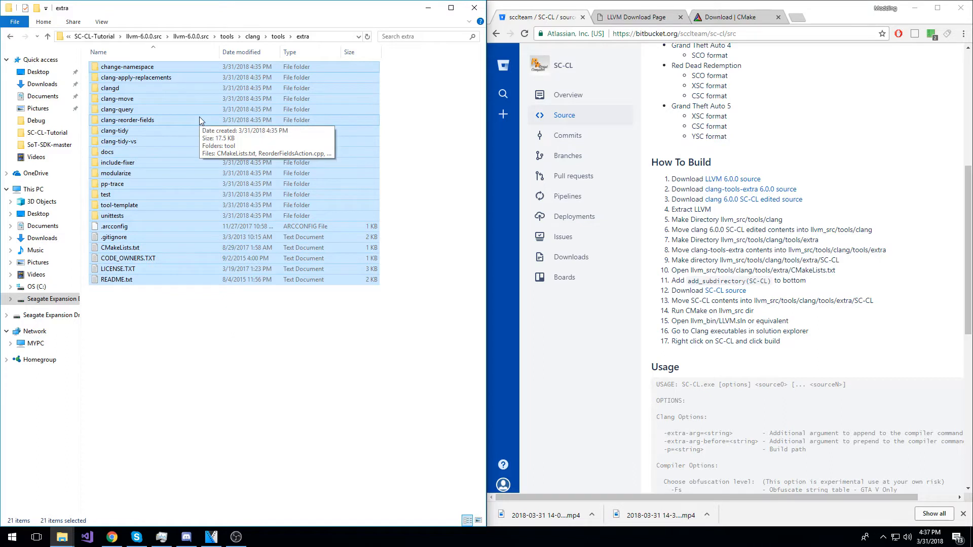
Step: Create an SC-CL folder in extra and open extra's CMakeLists.txt in Notepad++
{"action": "left_click", "coordinate": [146, 299]}
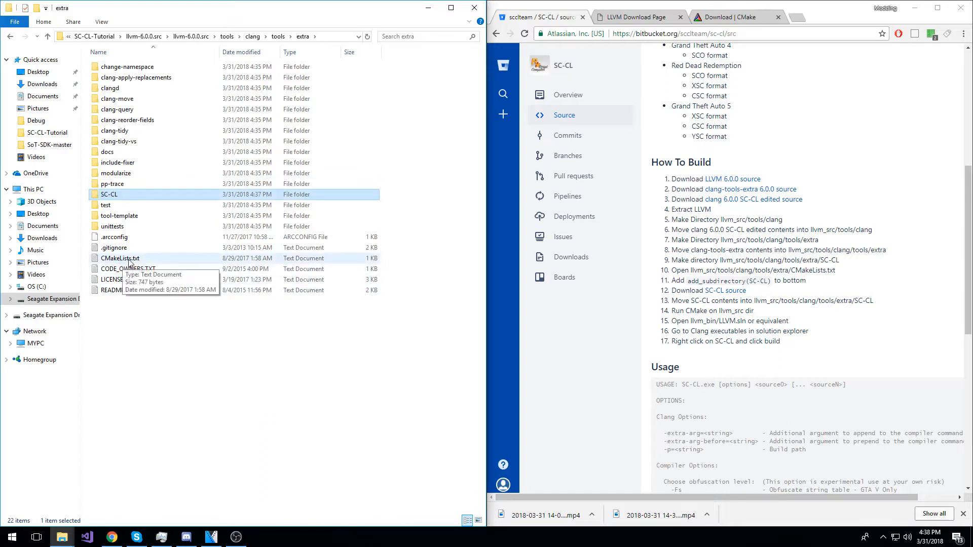
{"action": "right_click", "coordinate": [120, 257]}
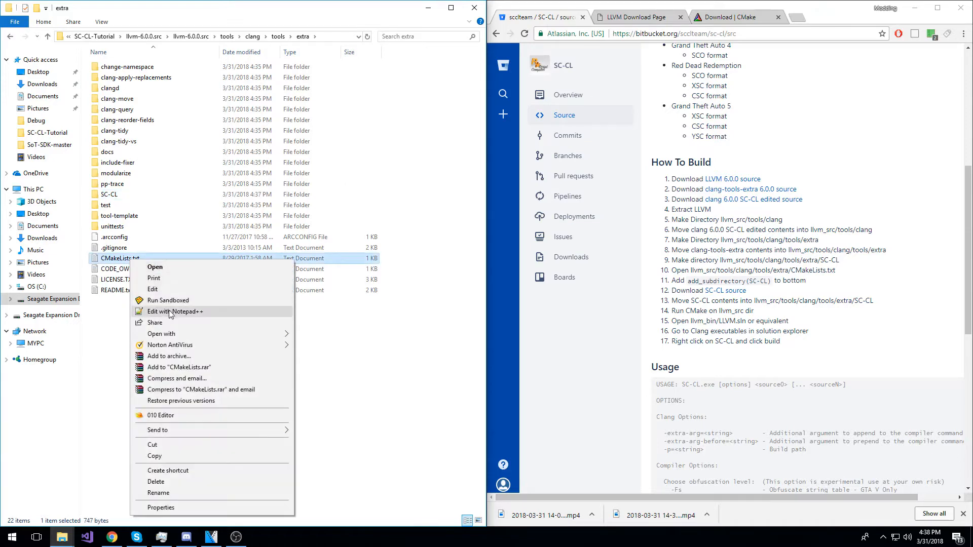
{"action": "left_click", "coordinate": [175, 311]}
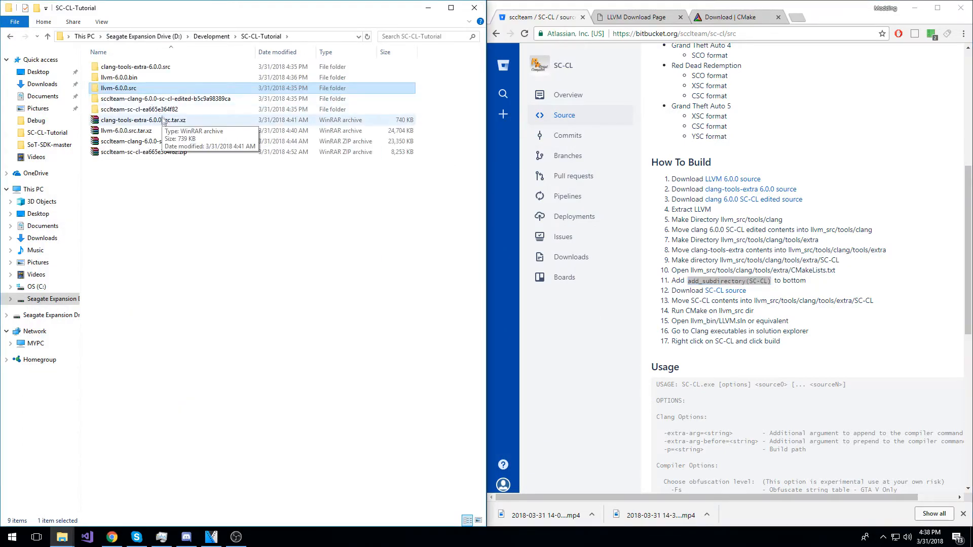
Step: Move the sccteam-sc-cl source files into llvm-6.0.0.src\tools\clang\tools\extra\SC-CL
{"action": "double_click", "coordinate": [147, 108]}
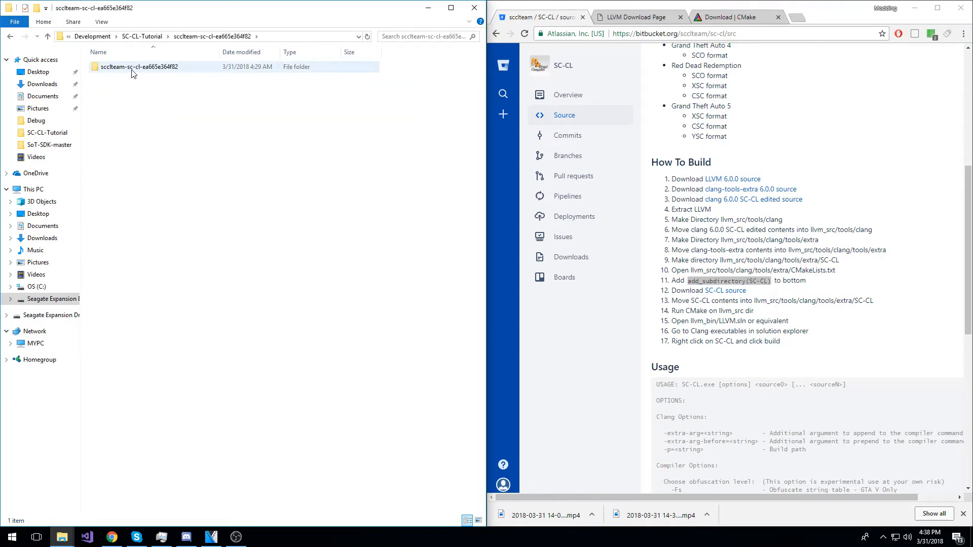
{"action": "double_click", "coordinate": [139, 66]}
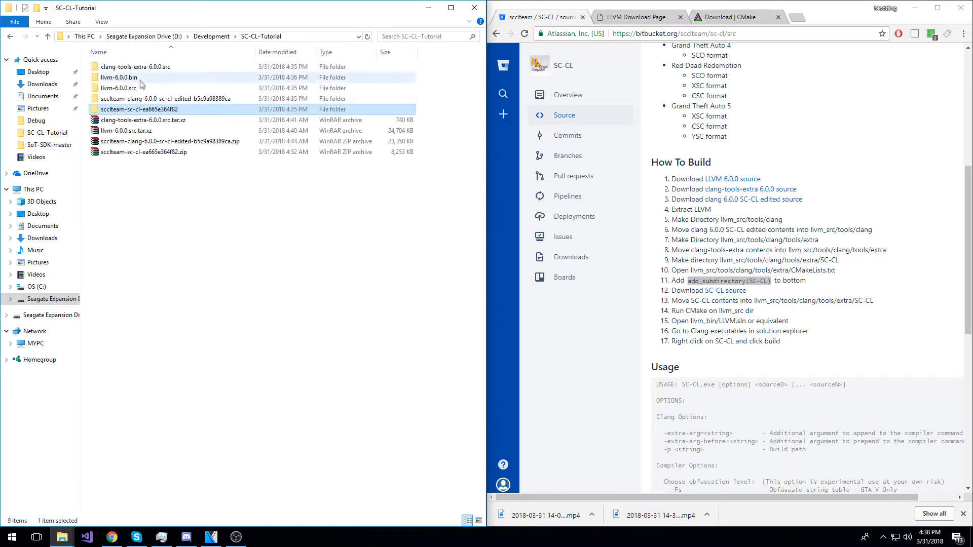
{"action": "double_click", "coordinate": [118, 88]}
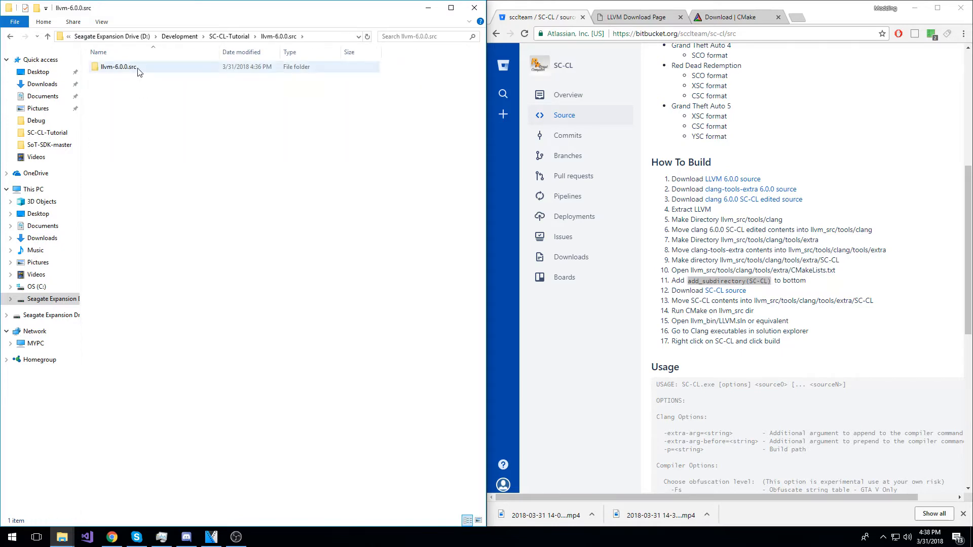
{"action": "double_click", "coordinate": [117, 66]}
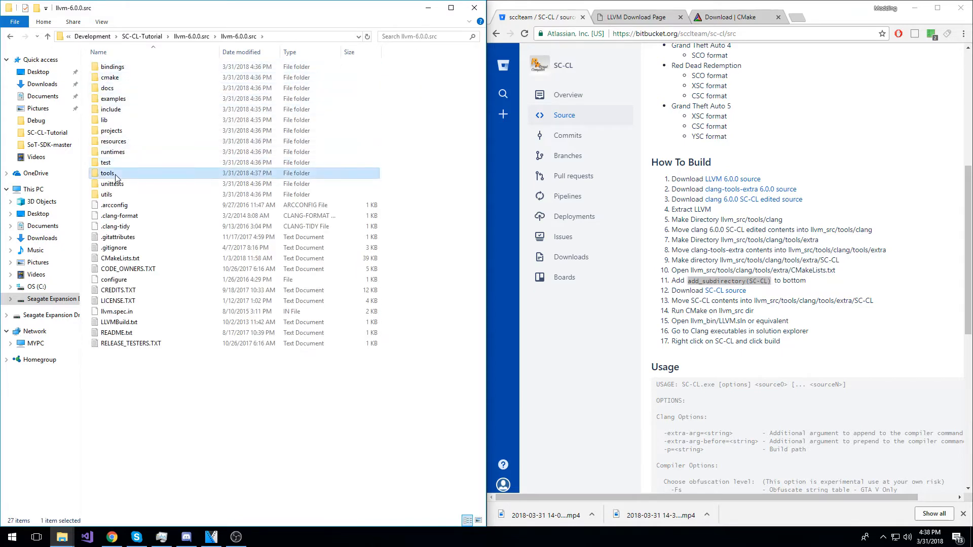
{"action": "double_click", "coordinate": [106, 174]}
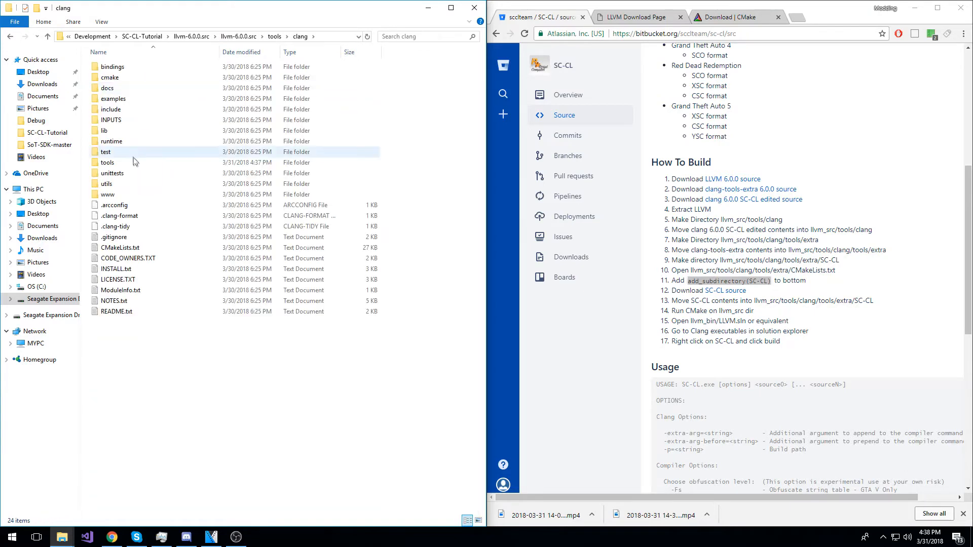
{"action": "double_click", "coordinate": [107, 162]}
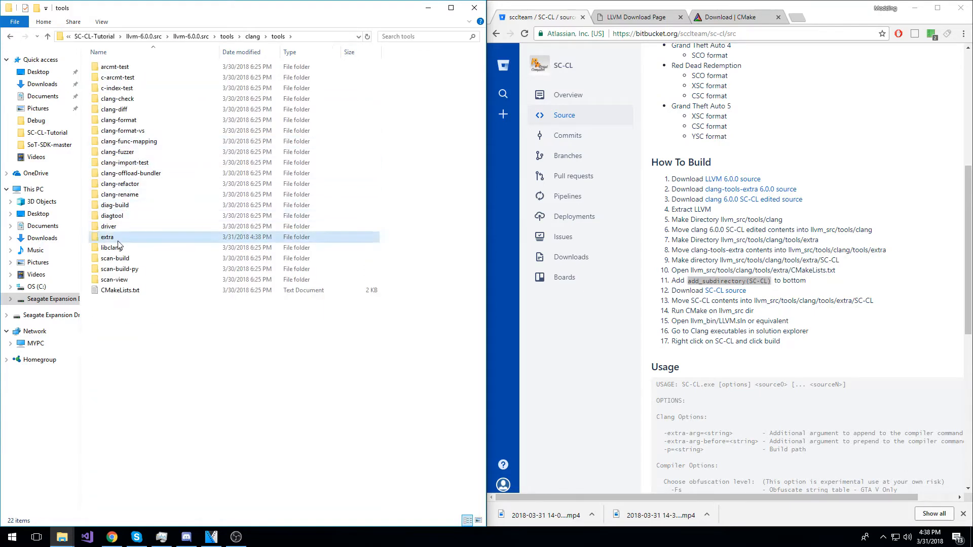
{"action": "double_click", "coordinate": [107, 237]}
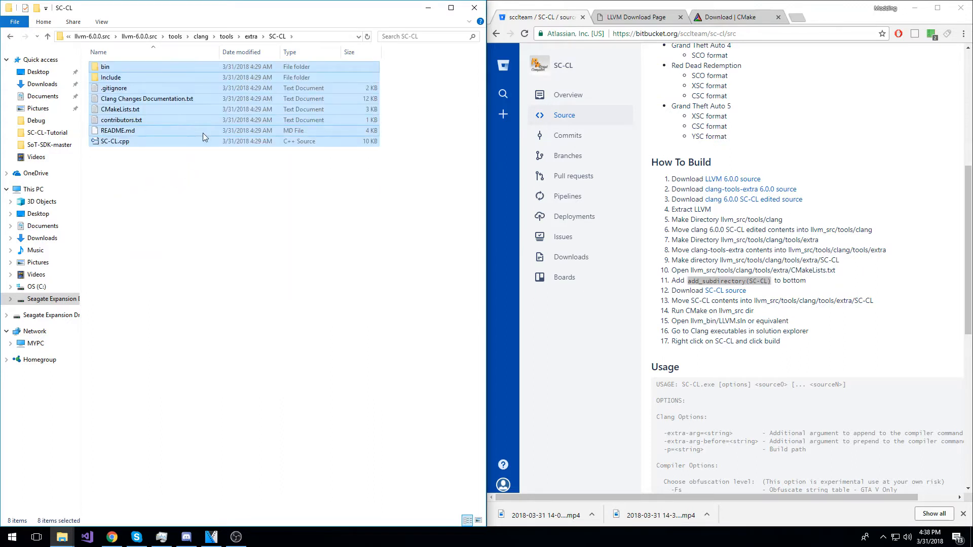
{"action": "left_click", "coordinate": [10, 536]}
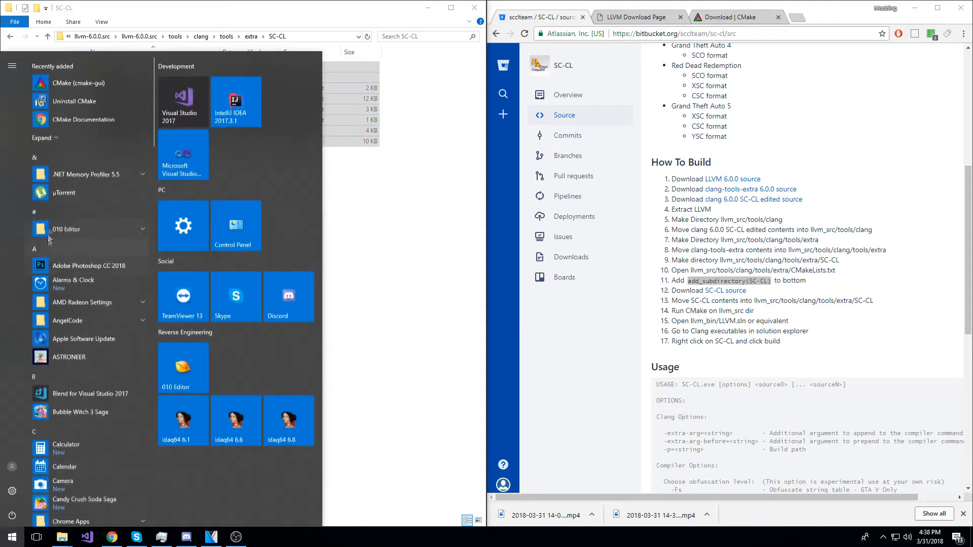
Step: Launch CMake and set the source folder to the inner llvm-6.0.0.src folder
{"action": "right_click", "coordinate": [79, 81]}
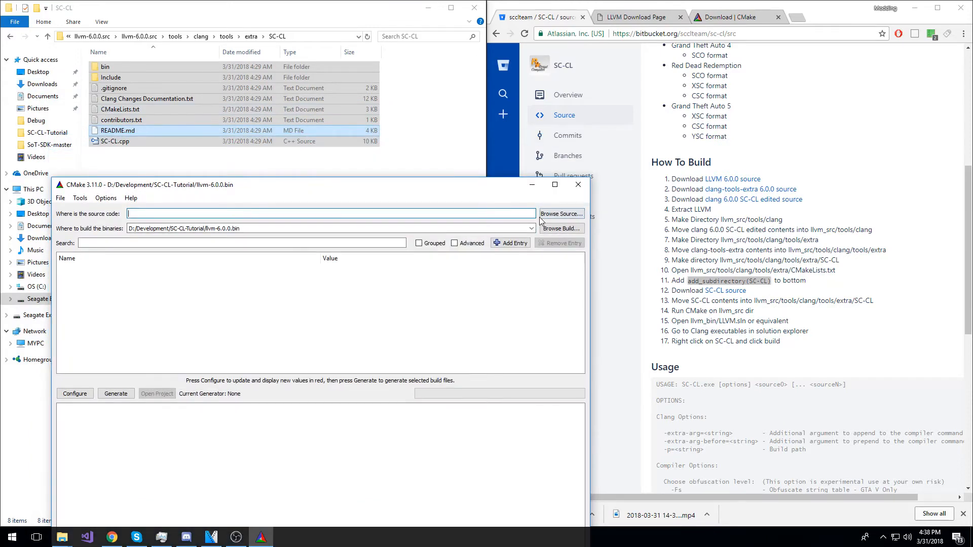
{"action": "left_click", "coordinate": [559, 213]}
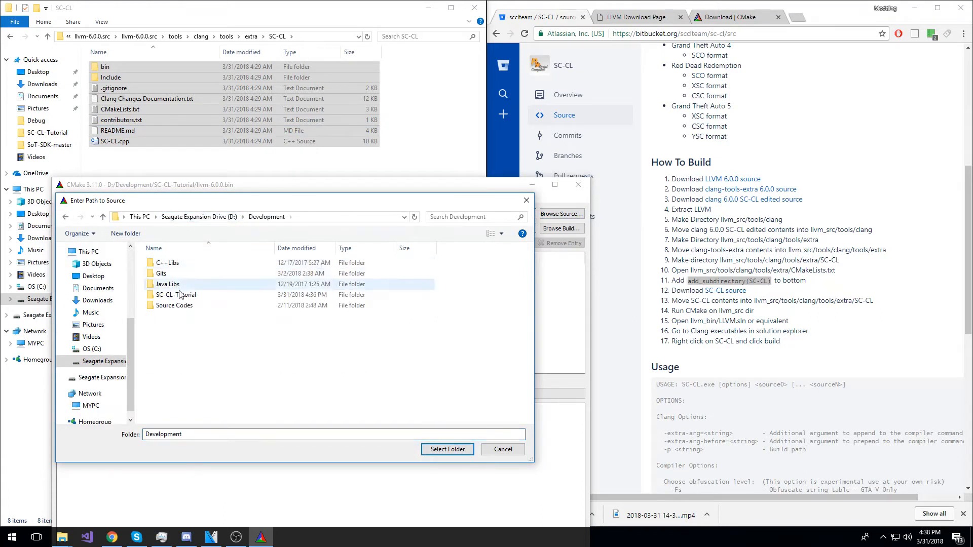
{"action": "left_click", "coordinate": [174, 305]}
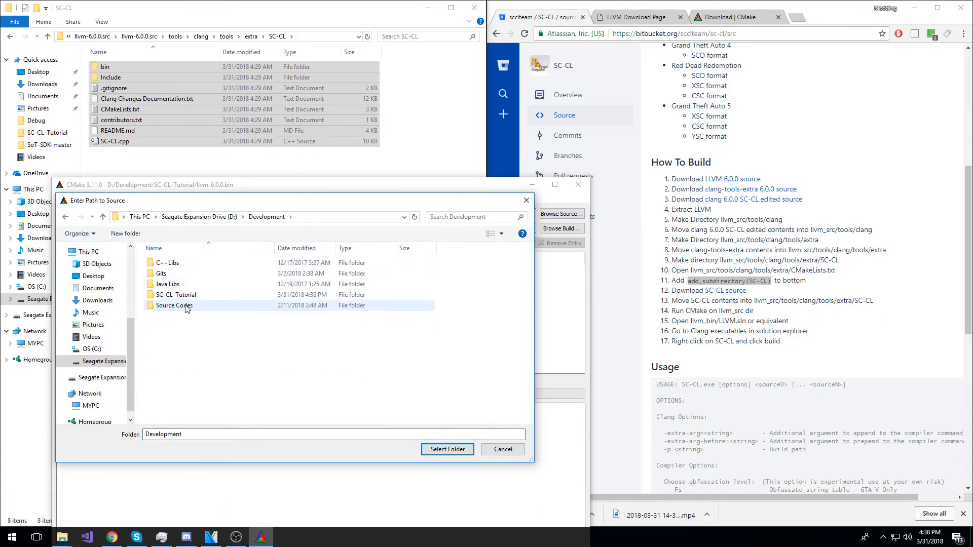
{"action": "double_click", "coordinate": [176, 294]}
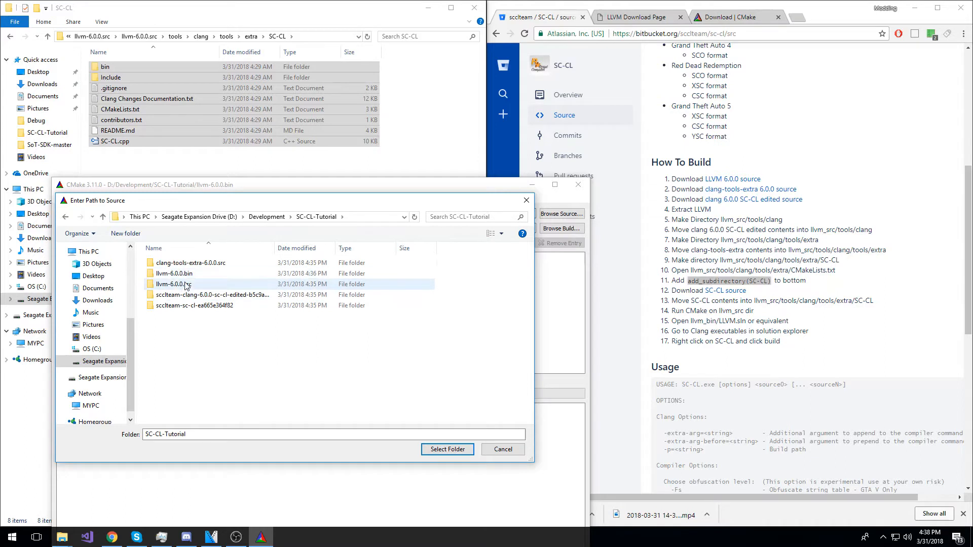
{"action": "double_click", "coordinate": [174, 284]}
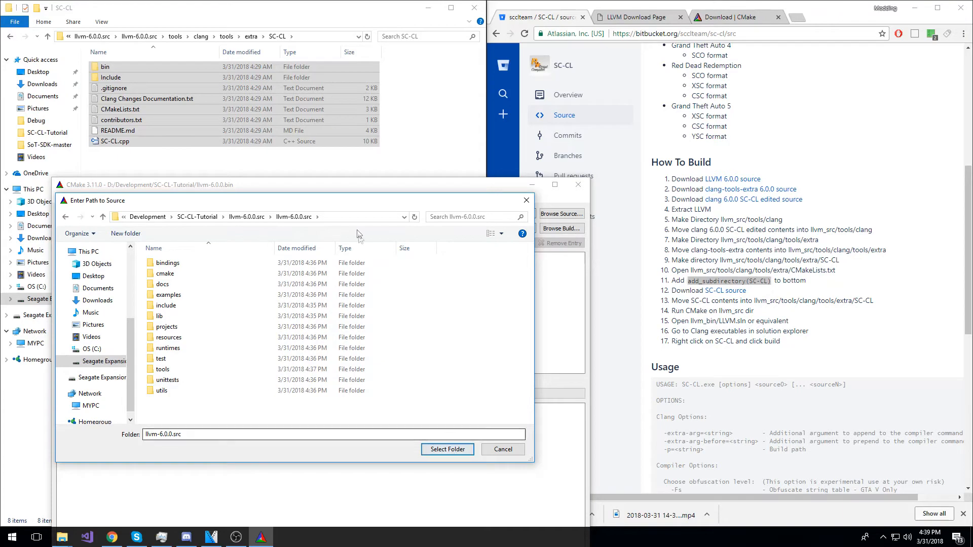
{"action": "left_click", "coordinate": [447, 448]}
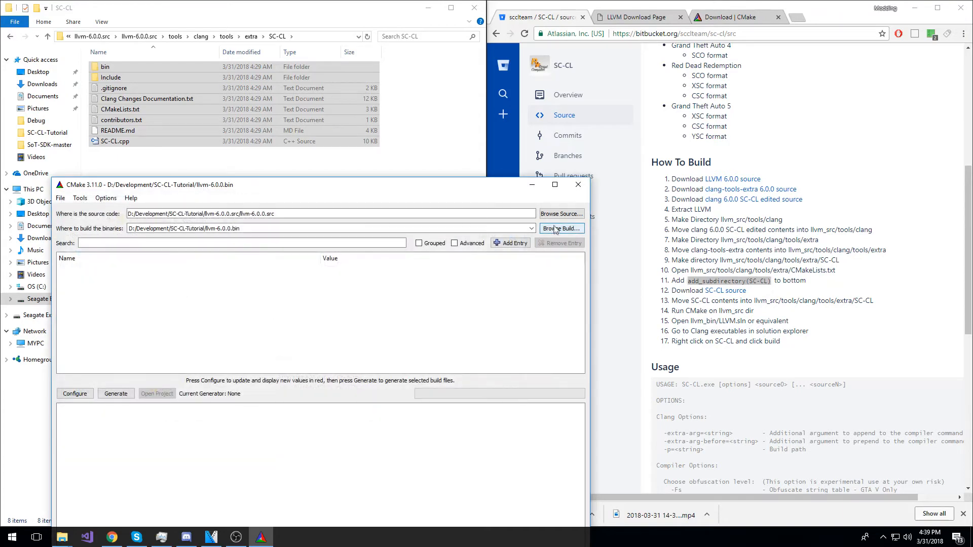
Step: Set llvm-6.0.0.bin as the build folder and start Configure
{"action": "left_click", "coordinate": [559, 228]}
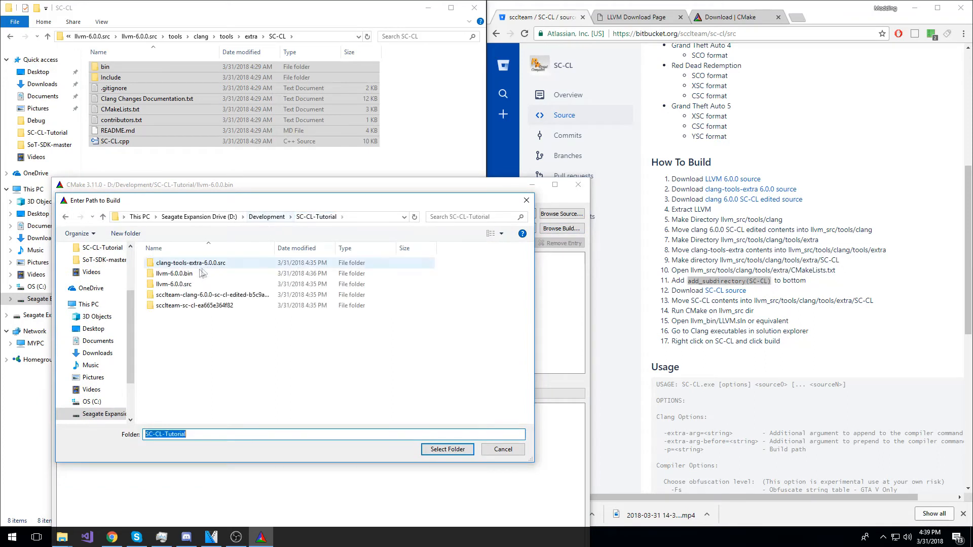
{"action": "left_click", "coordinate": [174, 273]}
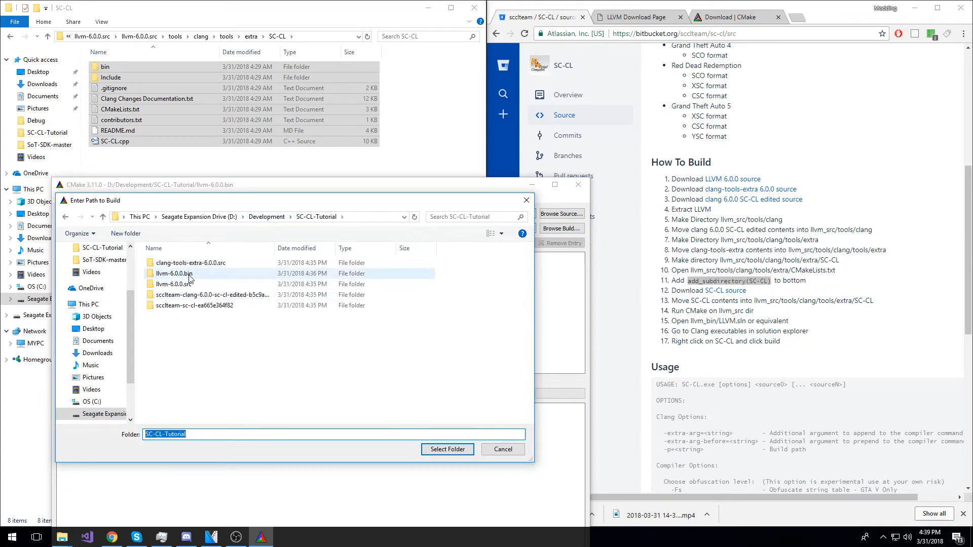
{"action": "double_click", "coordinate": [174, 273]}
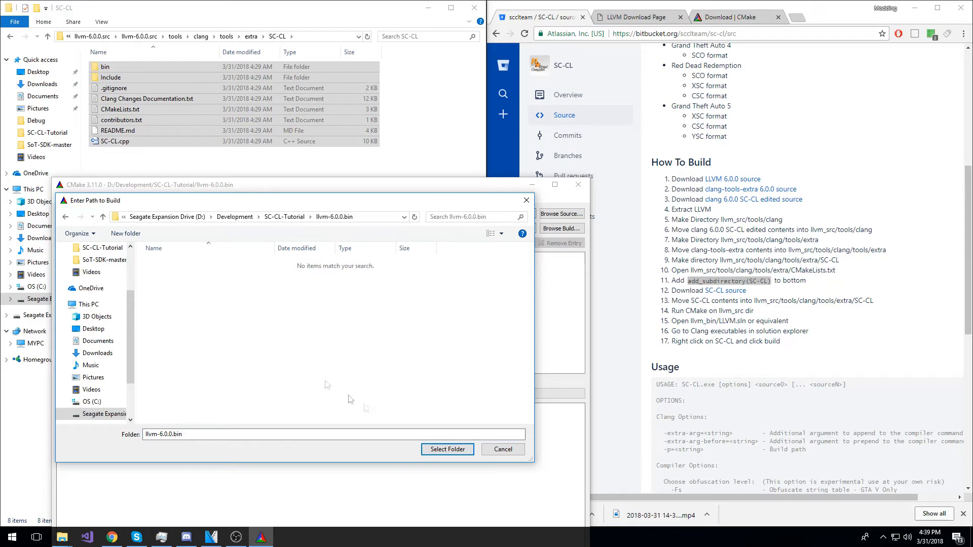
{"action": "left_click", "coordinate": [446, 449]}
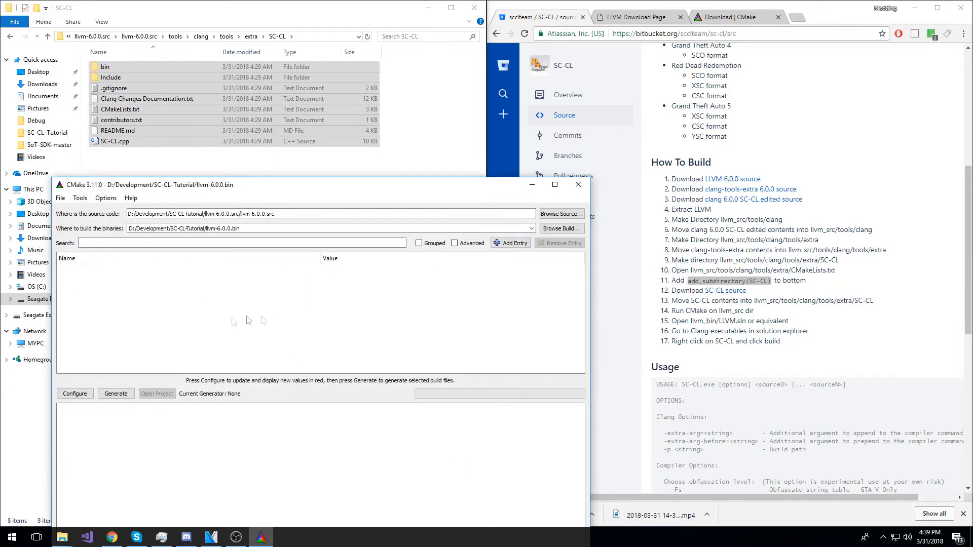
{"action": "left_click", "coordinate": [75, 393]}
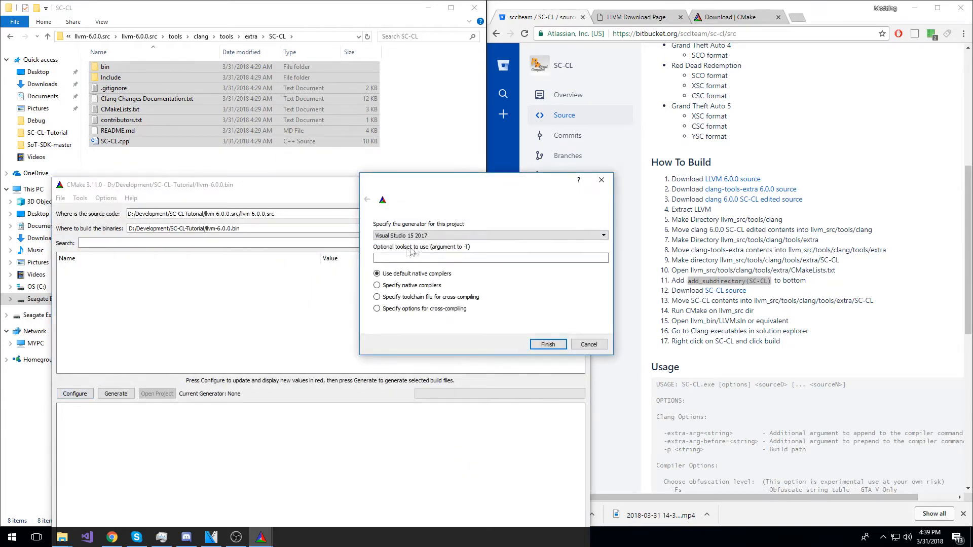
Step: Accept the Visual Studio 15 2017 generator with default native compilers
{"action": "left_click", "coordinate": [489, 235]}
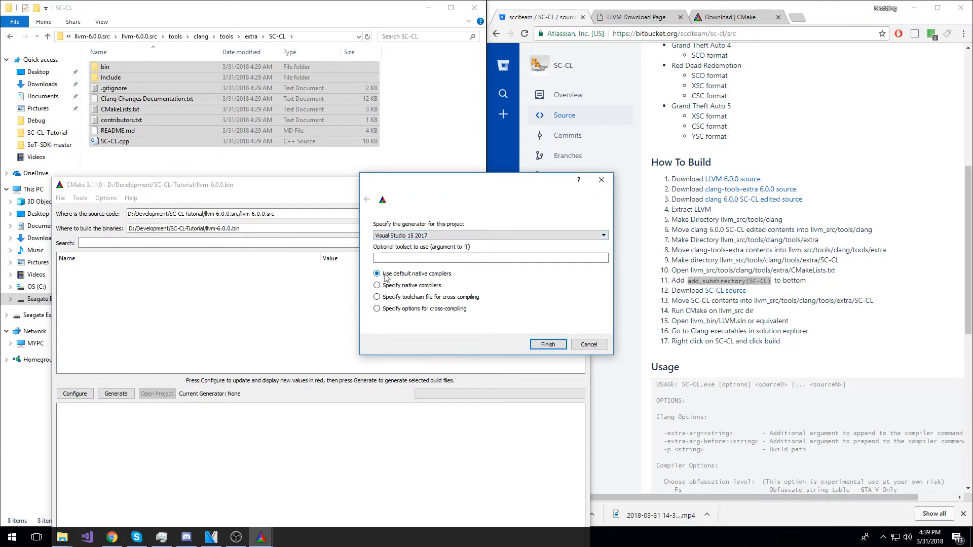
{"action": "left_click", "coordinate": [547, 345]}
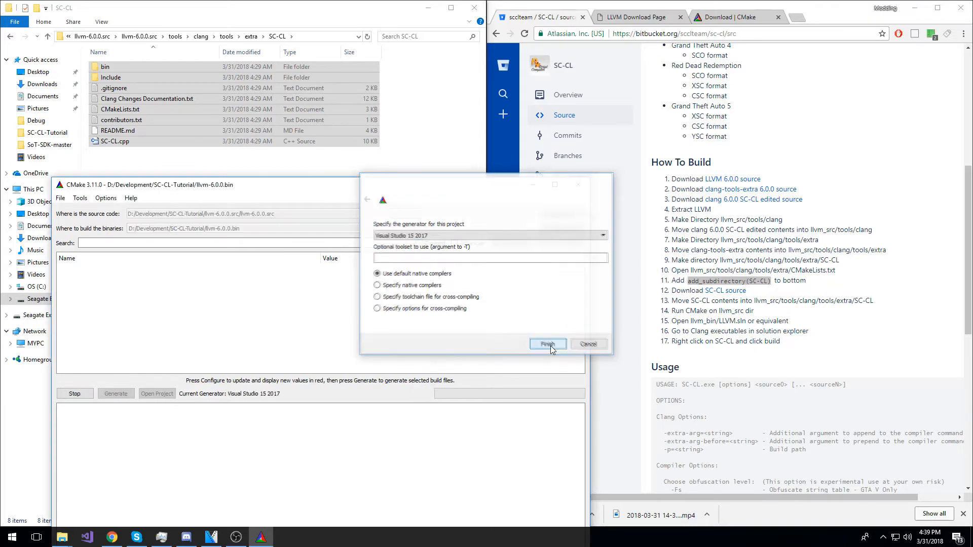
{"action": "left_click", "coordinate": [547, 343]}
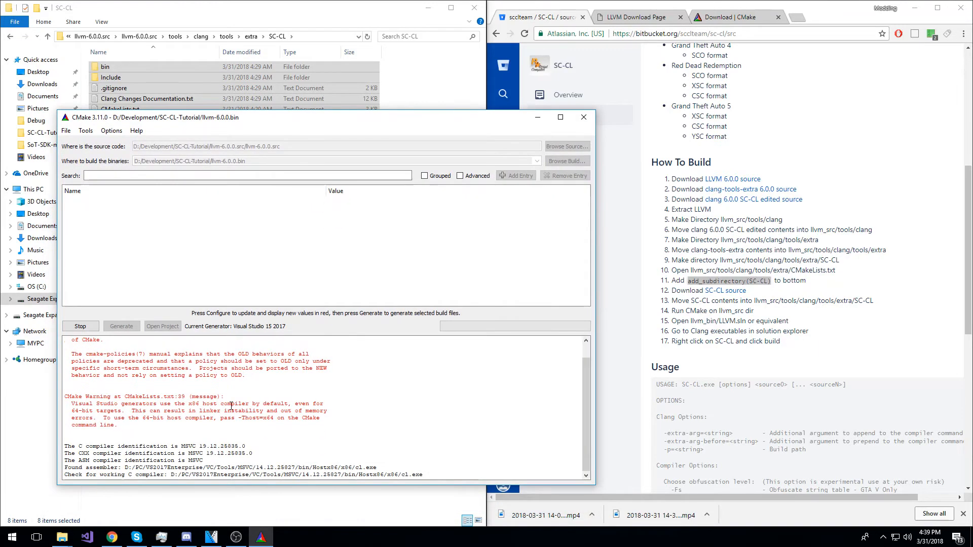
Step: Generate the LLVM Visual Studio build files once 'Configuring done' appears
{"action": "left_click", "coordinate": [80, 326]}
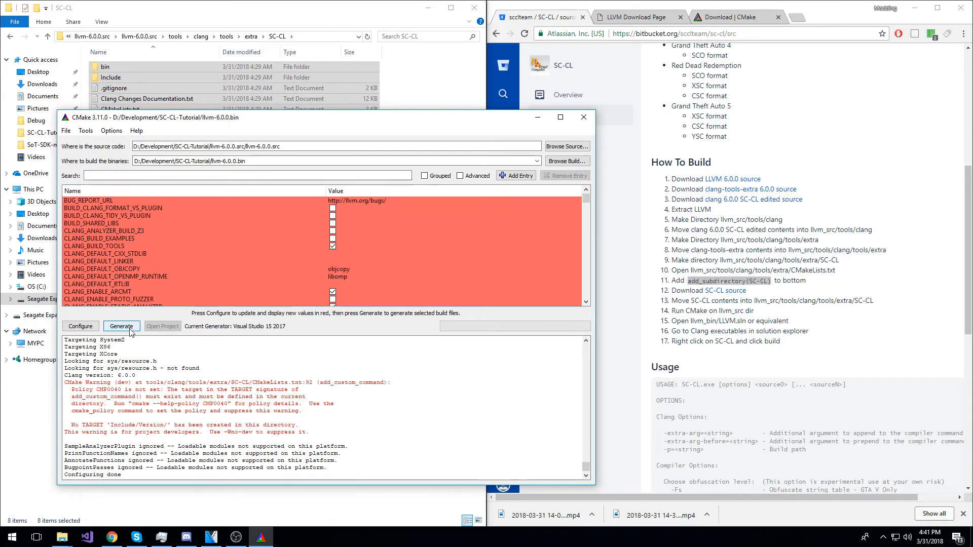
{"action": "left_click", "coordinate": [121, 326]}
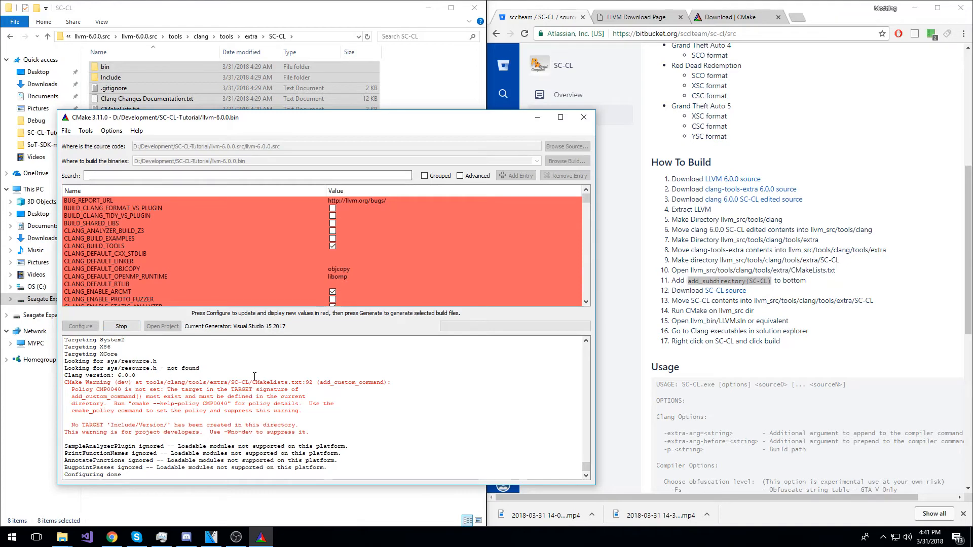
{"action": "left_click", "coordinate": [81, 326]}
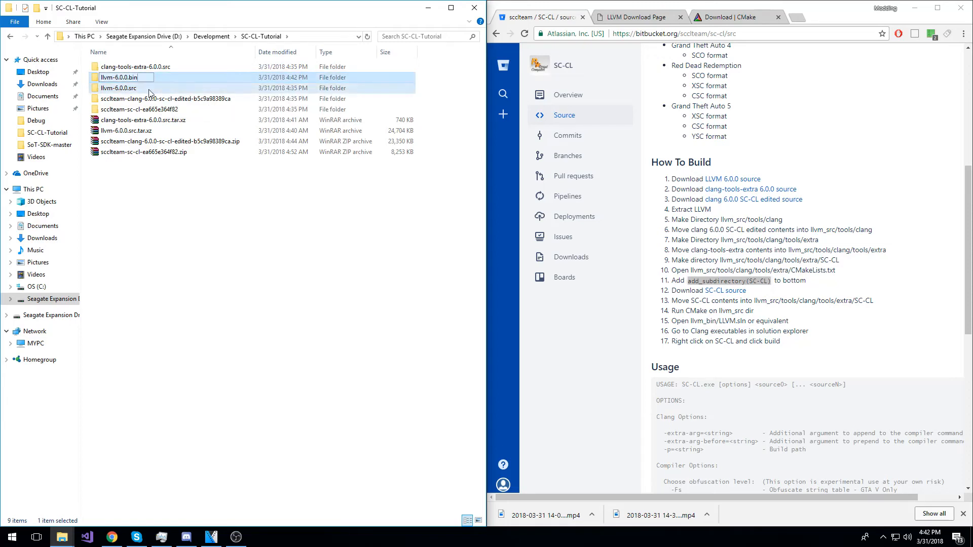
Step: Open the llvm-6.0.0.bin folder and launch the generated LLVM.sln
{"action": "double_click", "coordinate": [119, 77]}
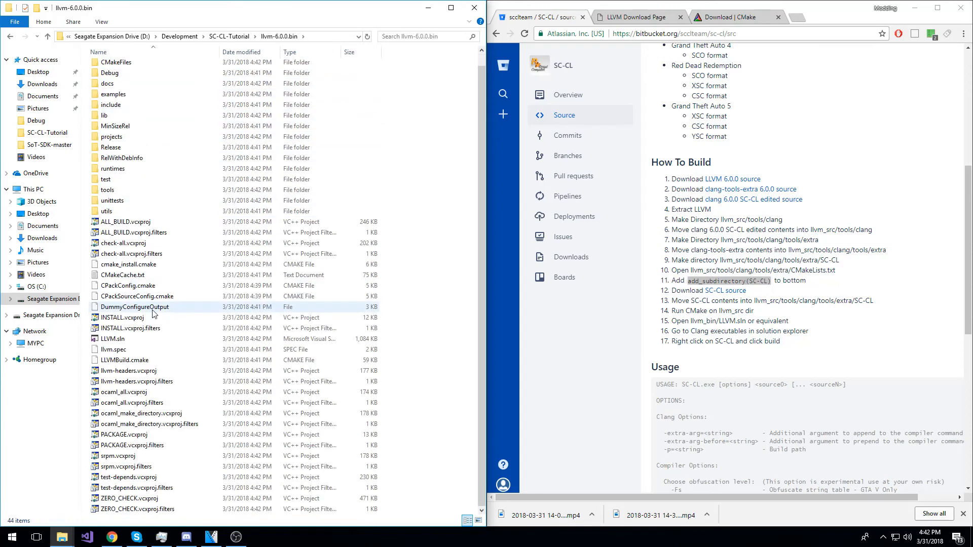
{"action": "left_click", "coordinate": [111, 339]}
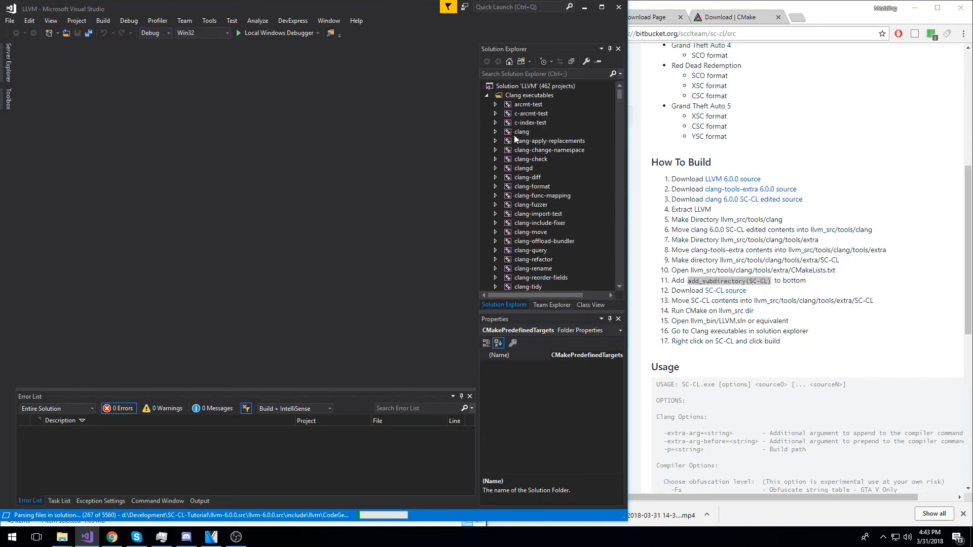
Step: Scroll Clang executables in Solution Explorer to SC-CL and bring up its context menu
{"action": "scroll", "scroll_direction": "down", "scroll_amount": 3}
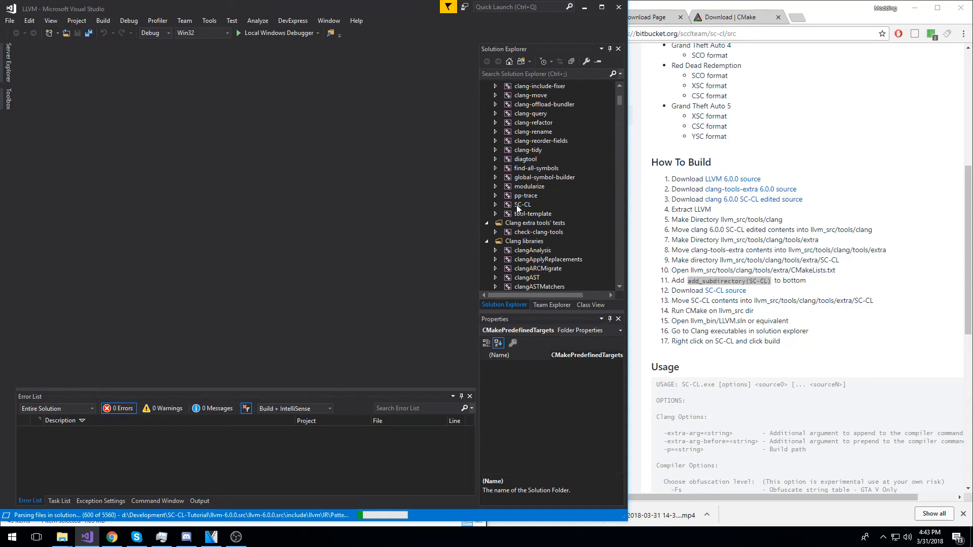
{"action": "right_click", "coordinate": [523, 204]}
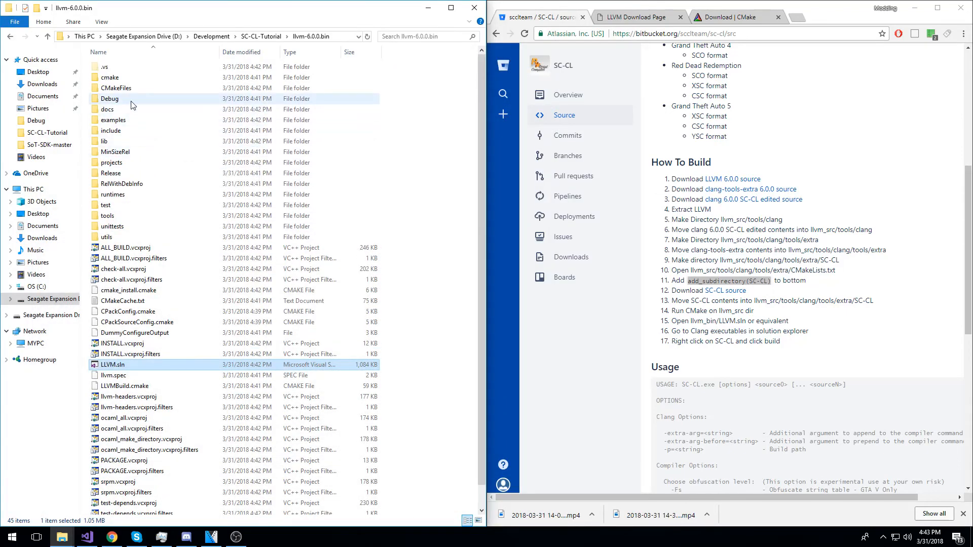
Step: Back out of Debug, then open llvm-6.0.0.bin\tools\clang\tools\extra\SC-CL
{"action": "double_click", "coordinate": [108, 99]}
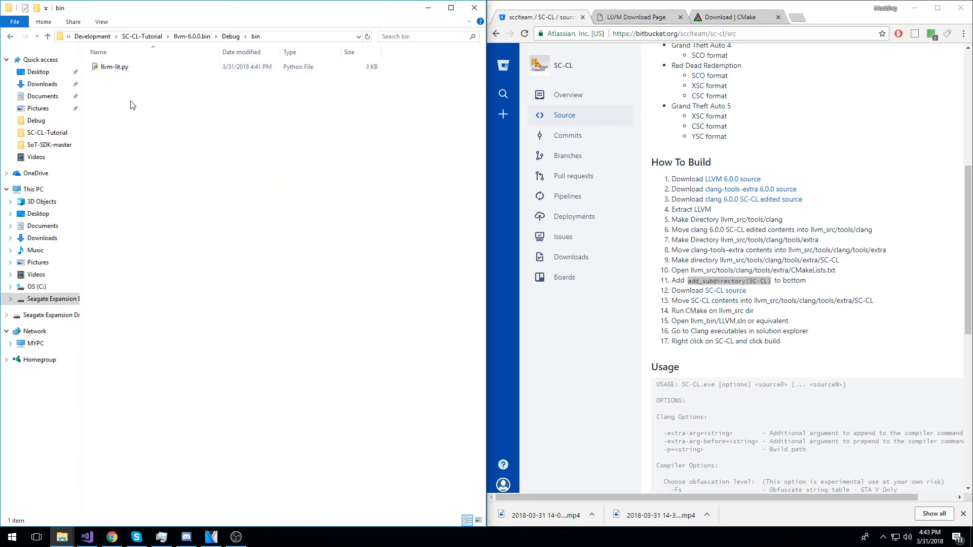
{"action": "mouse_move", "coordinate": [193, 36]}
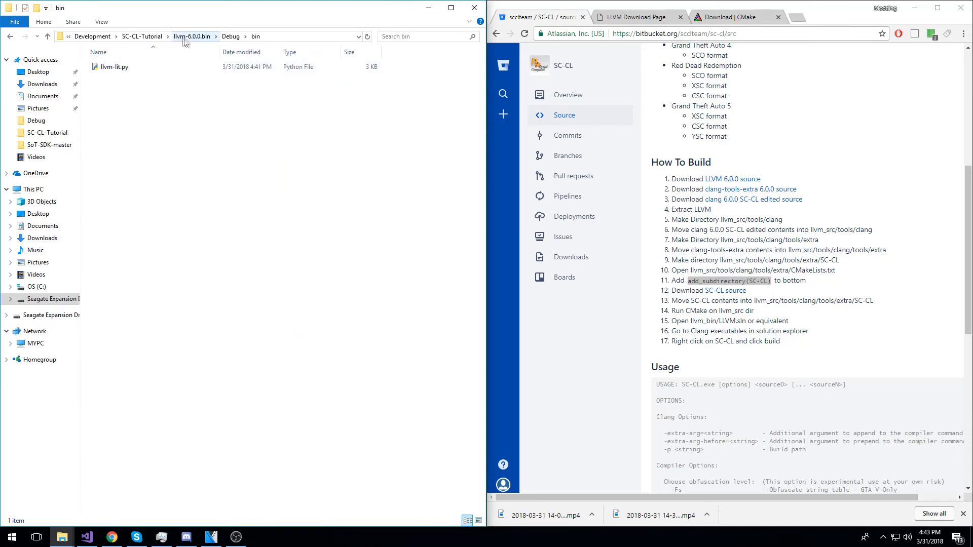
{"action": "left_click", "coordinate": [192, 36]}
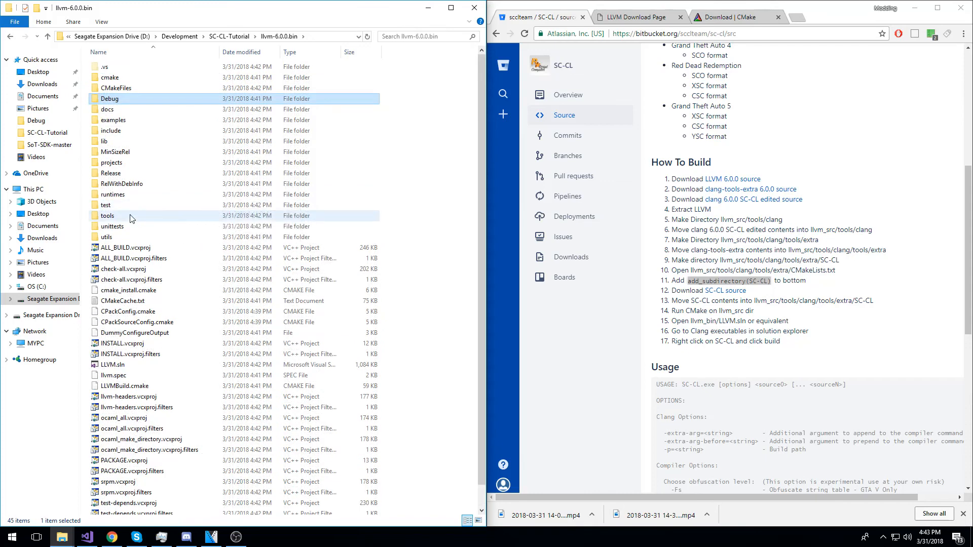
{"action": "mouse_move", "coordinate": [130, 217]}
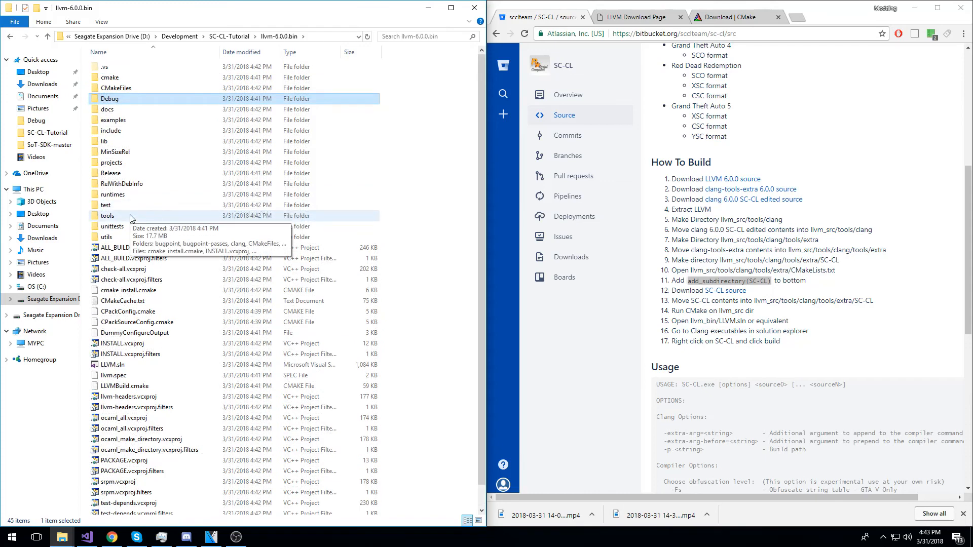
{"action": "double_click", "coordinate": [107, 216]}
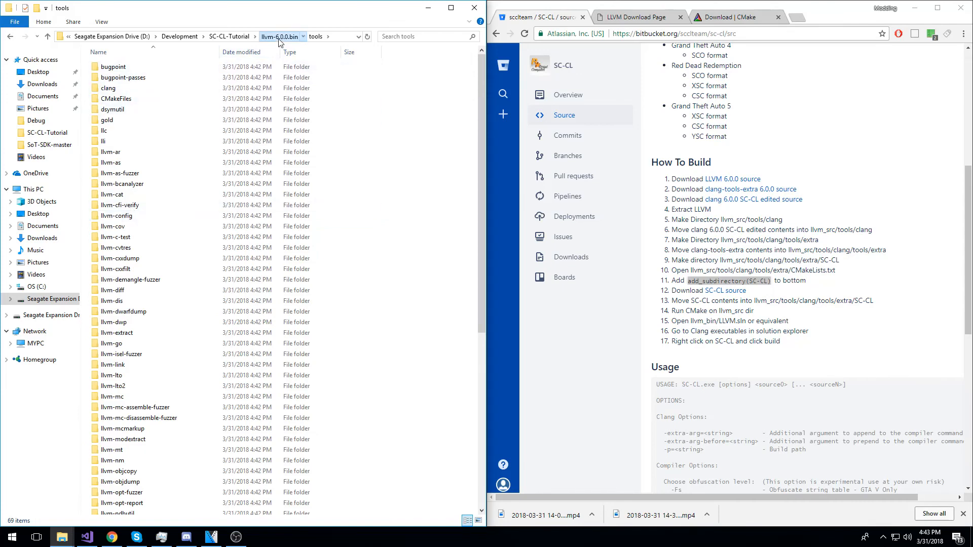
{"action": "left_click", "coordinate": [124, 88]}
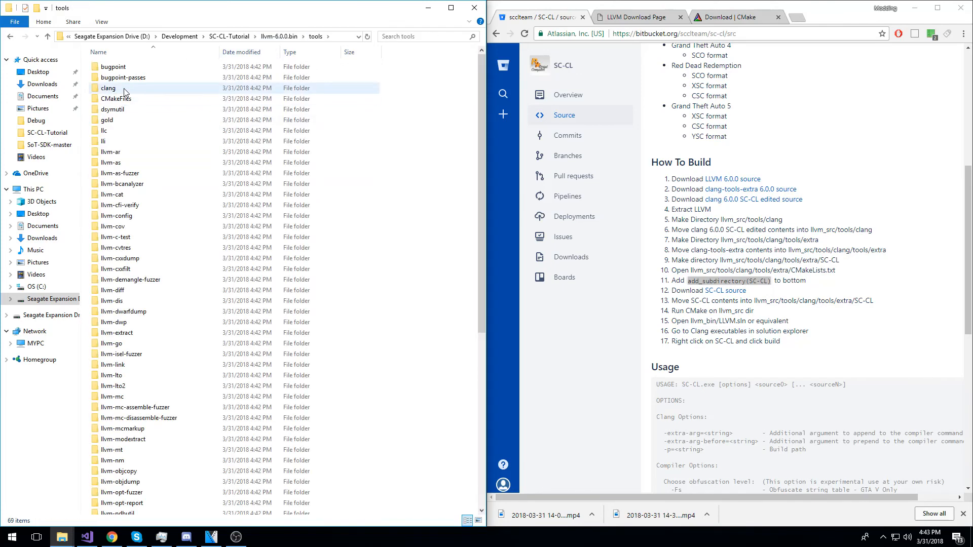
{"action": "double_click", "coordinate": [108, 88]}
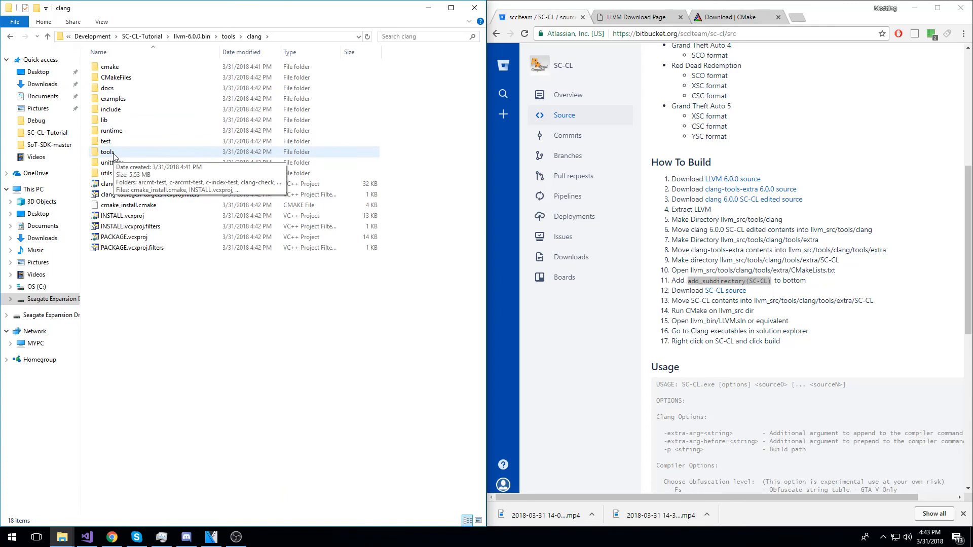
{"action": "double_click", "coordinate": [108, 151]}
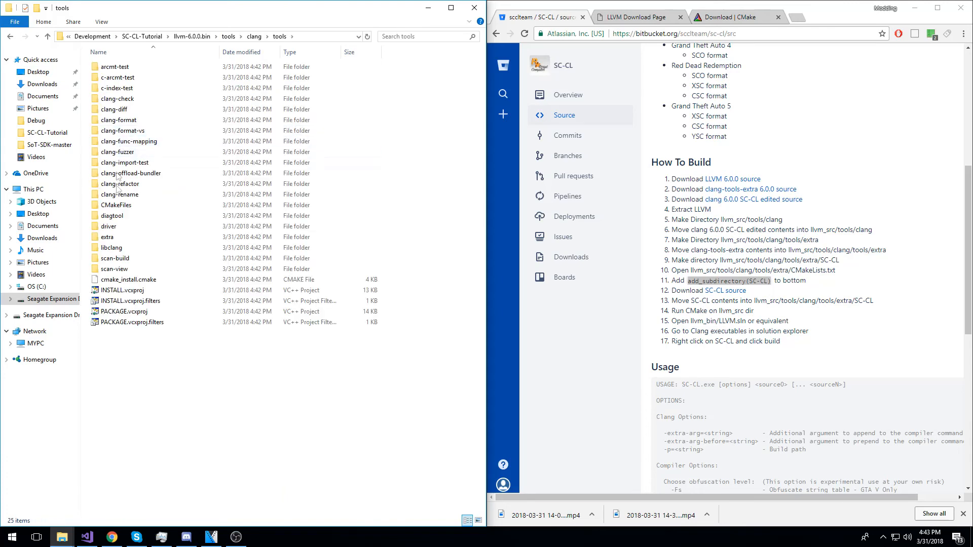
{"action": "double_click", "coordinate": [107, 237]}
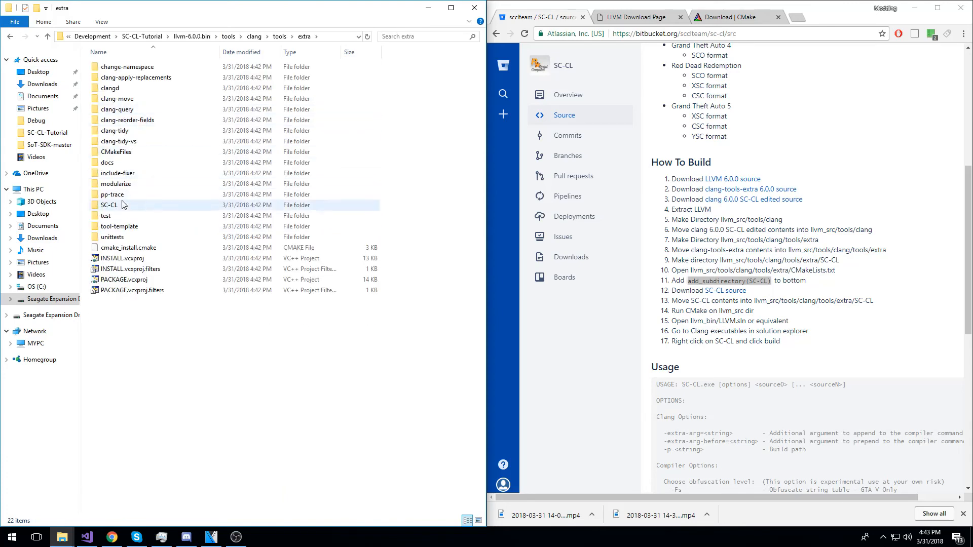
{"action": "double_click", "coordinate": [109, 205]}
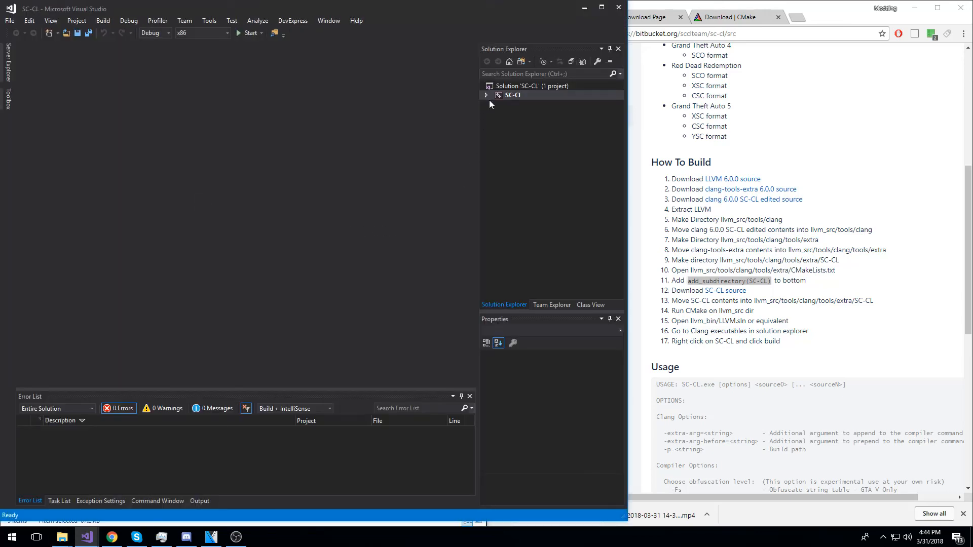
Step: Expand SC-CL and its Source Files in Solution Explorer, then collapse the project
{"action": "left_click", "coordinate": [486, 95]}
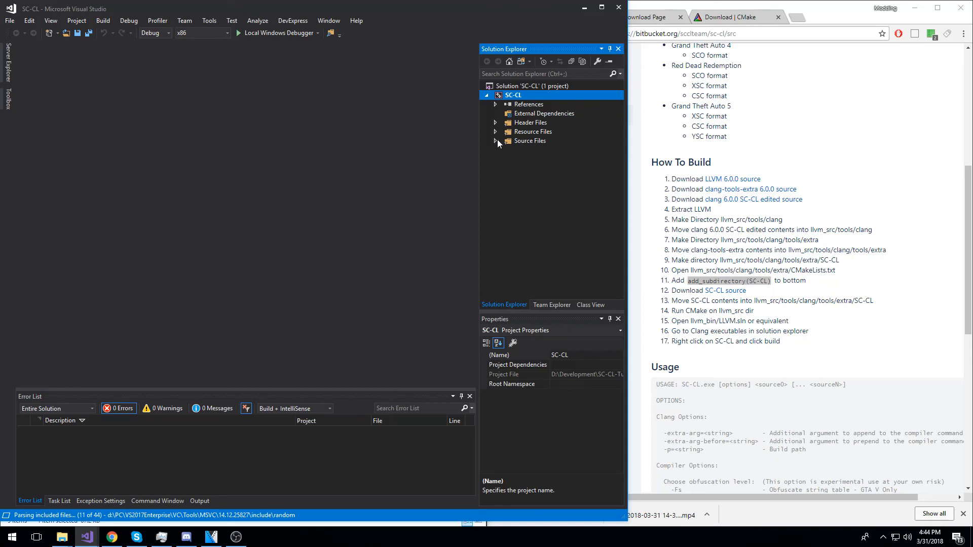
{"action": "left_click", "coordinate": [496, 141]}
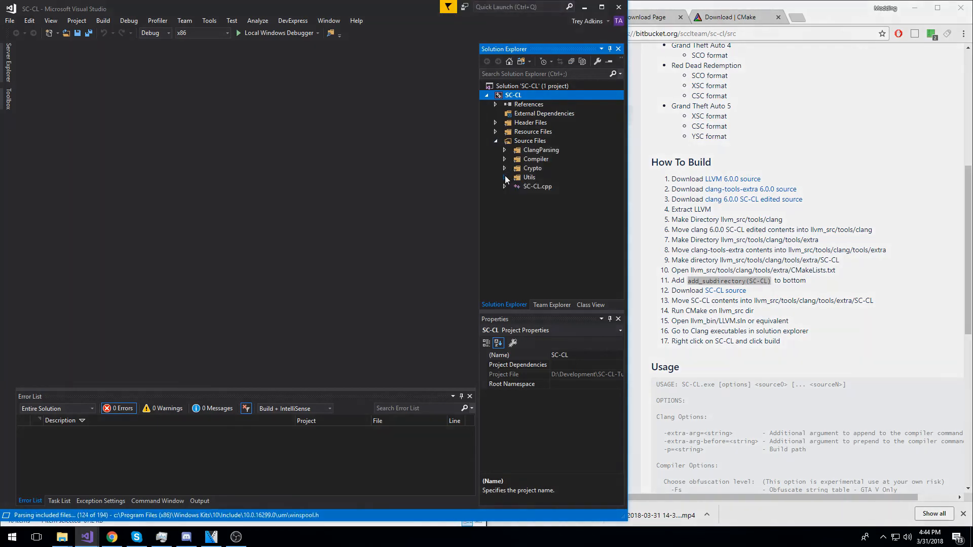
{"action": "left_click", "coordinate": [486, 95]}
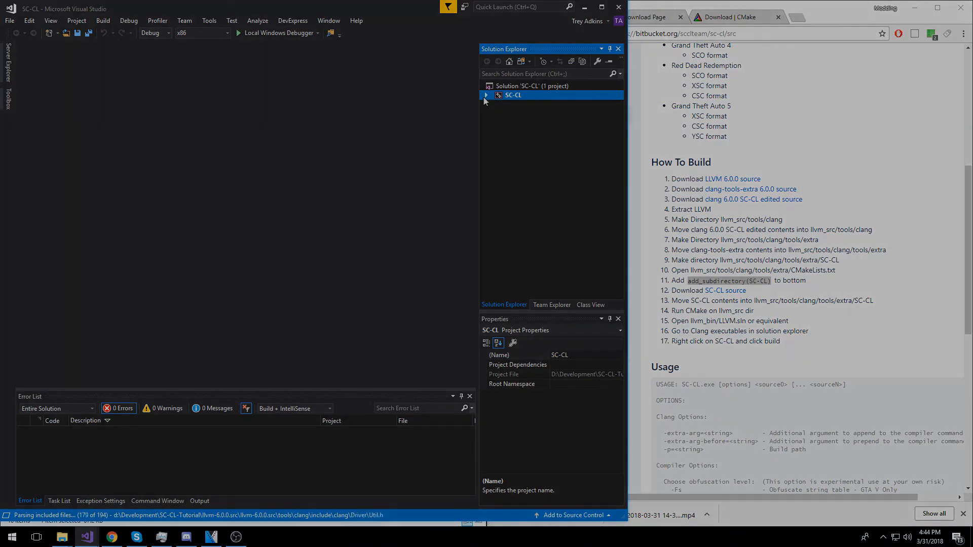